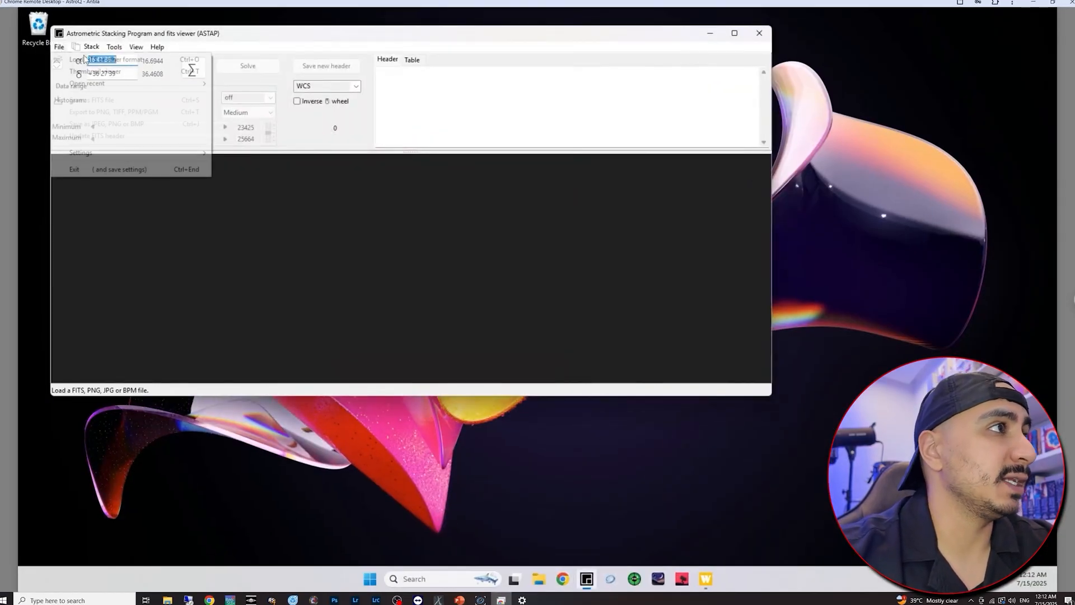
- Load the 60-second snapshot FITS from 2025-07-14 and bring up ASTAP's image inspection panel
click(90, 60)
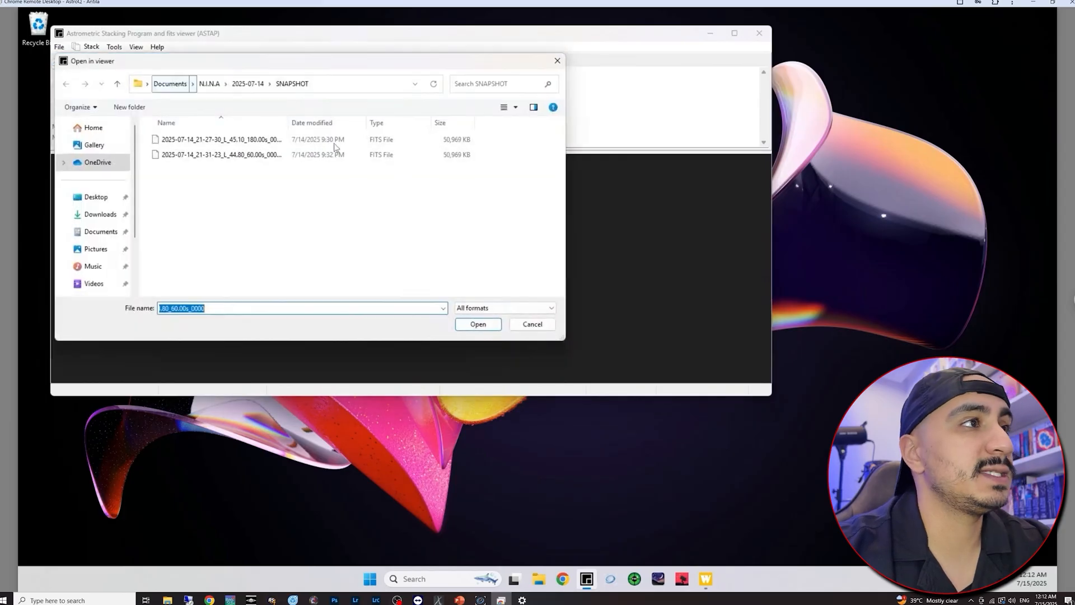
click(478, 324)
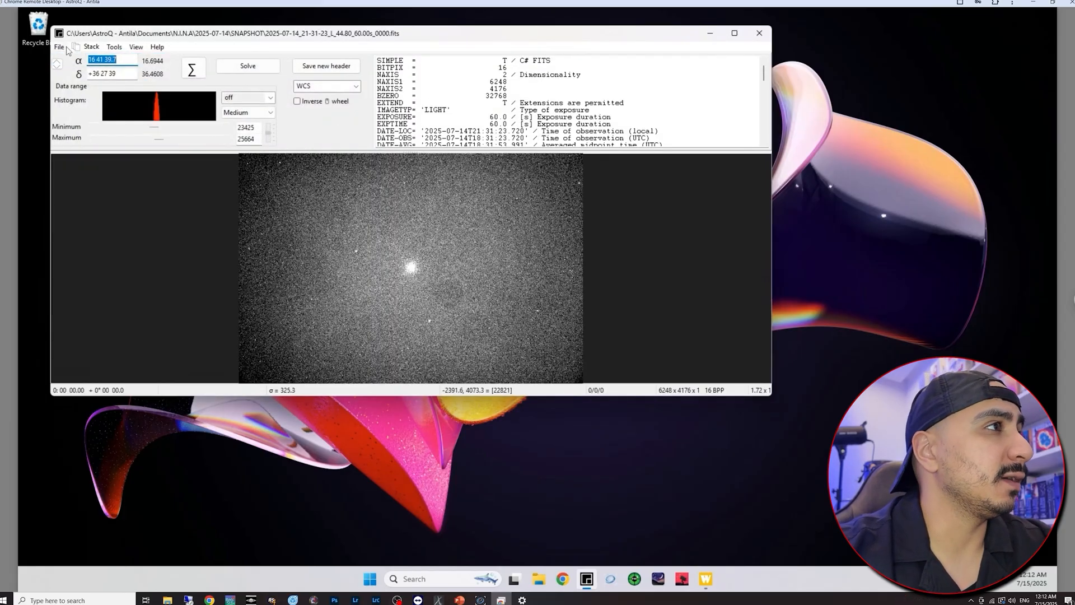
click(136, 47)
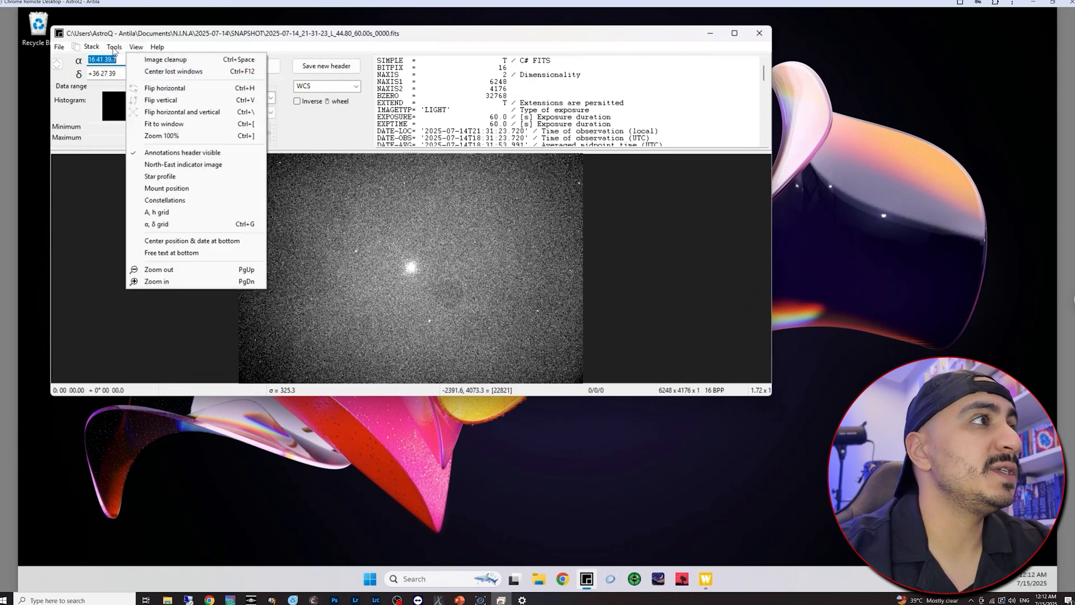
click(160, 176)
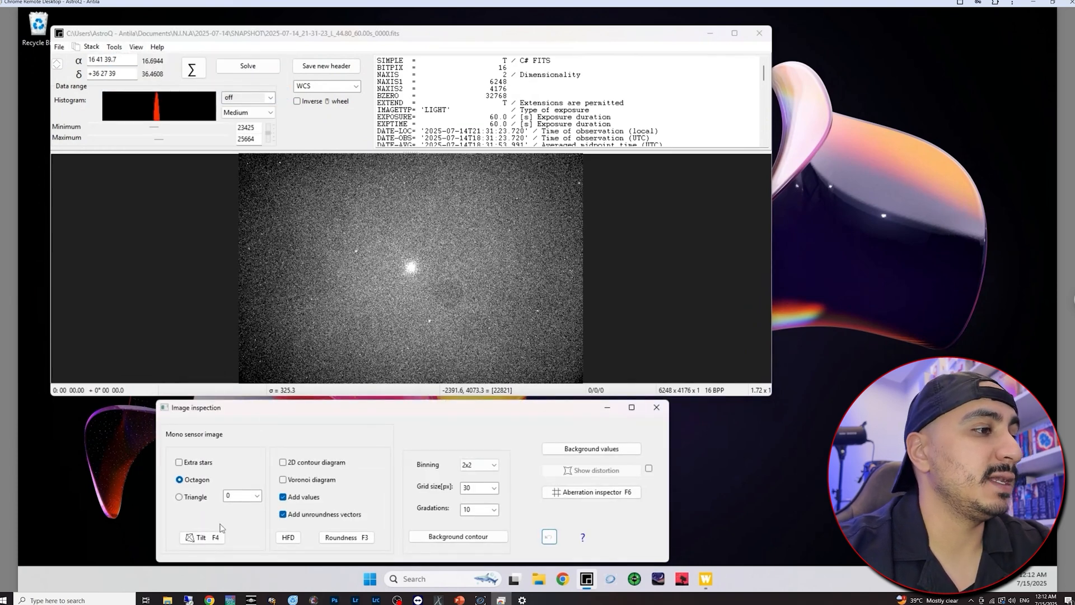
- Run the tilt analysis showing corner HFD values and a 0.24 tilt, then close ASTAP
click(201, 536)
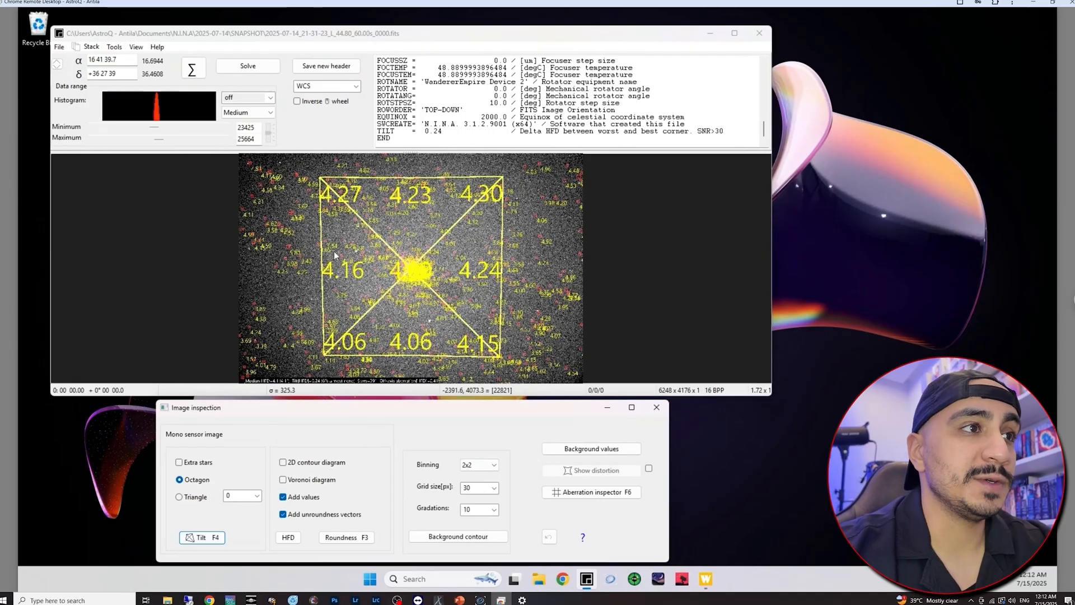
mouse_move(442, 239)
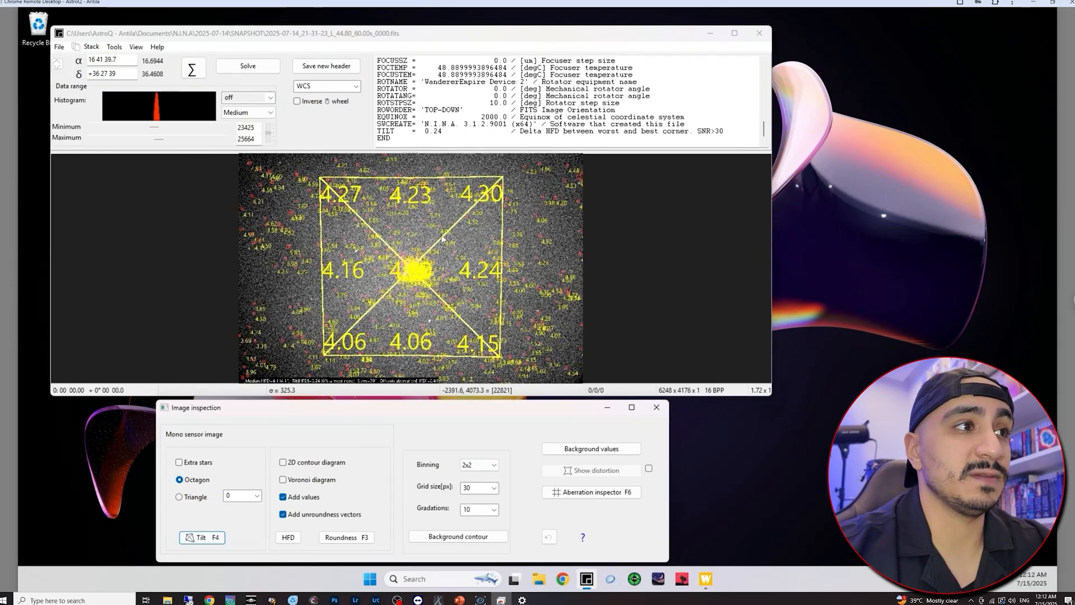
mouse_move(452, 234)
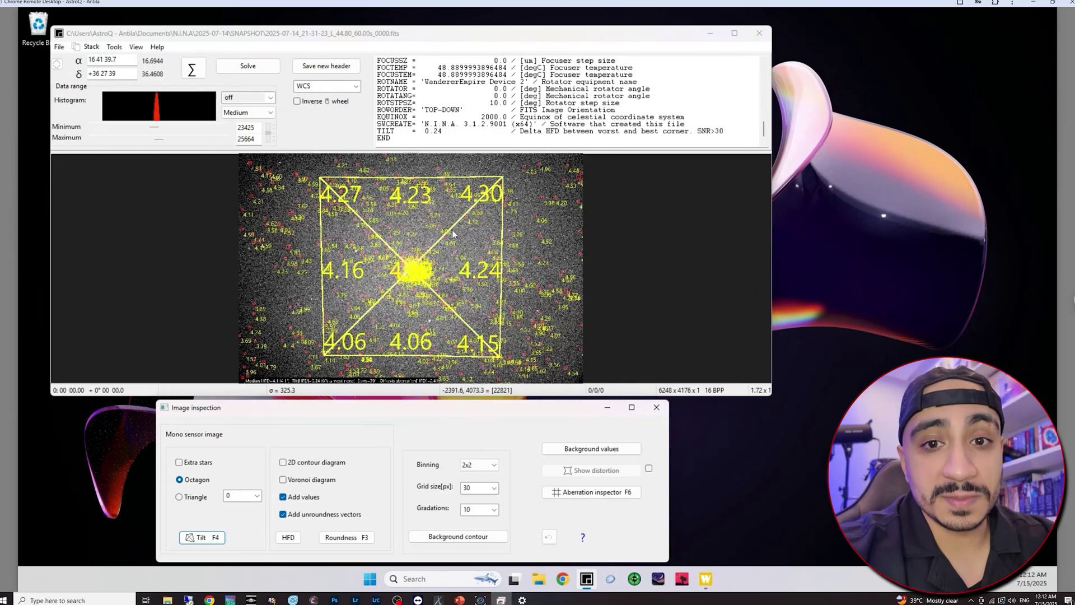
mouse_move(503, 236)
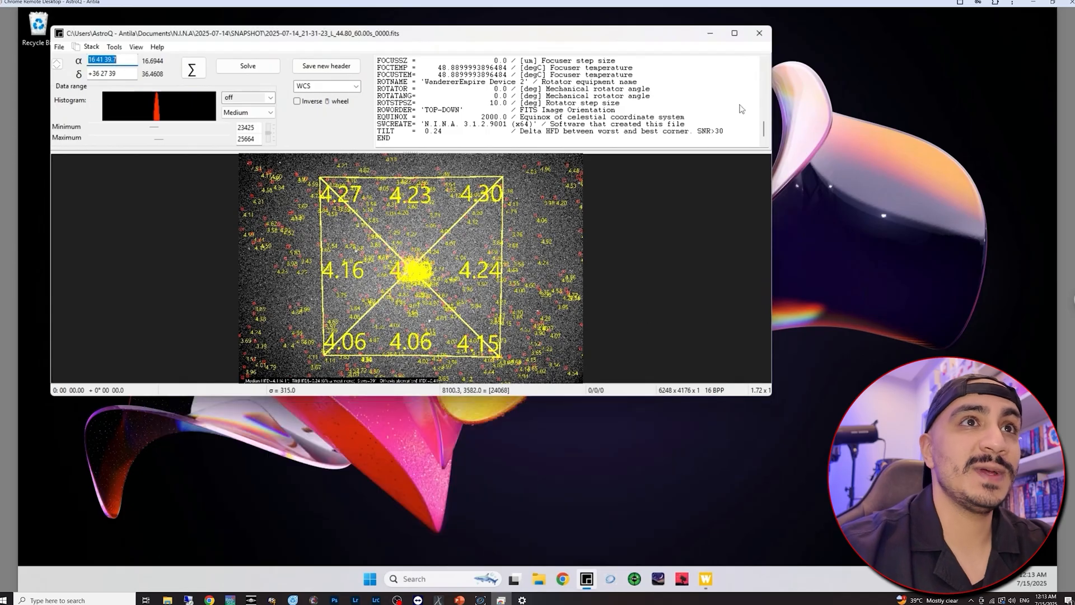
click(759, 33)
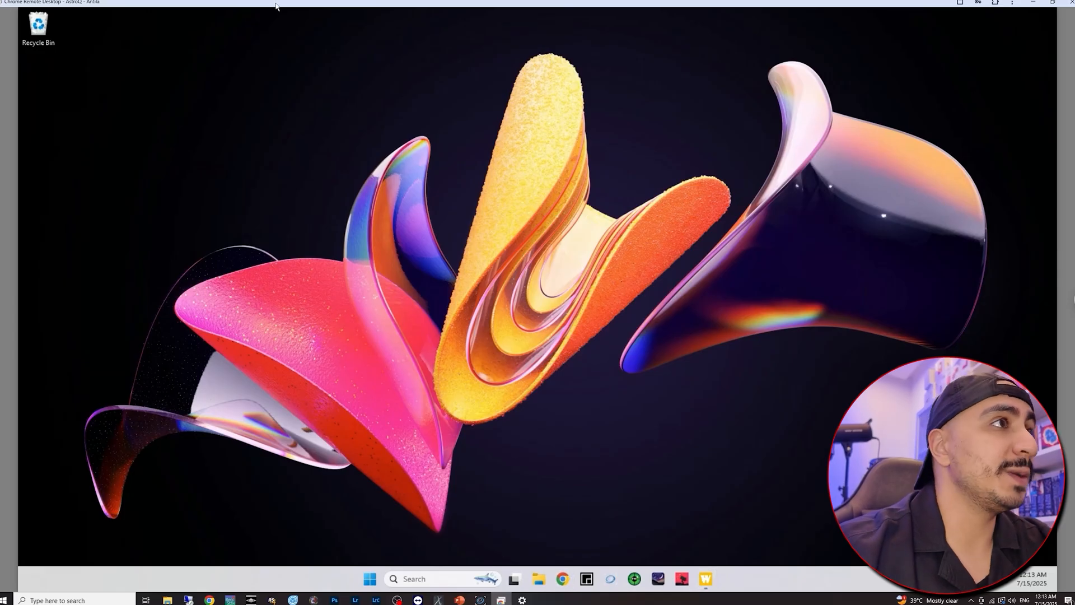
- Search Google for Wanderer Astro drivers, view the Wanderer Empire download page, then close Chrome
click(561, 578)
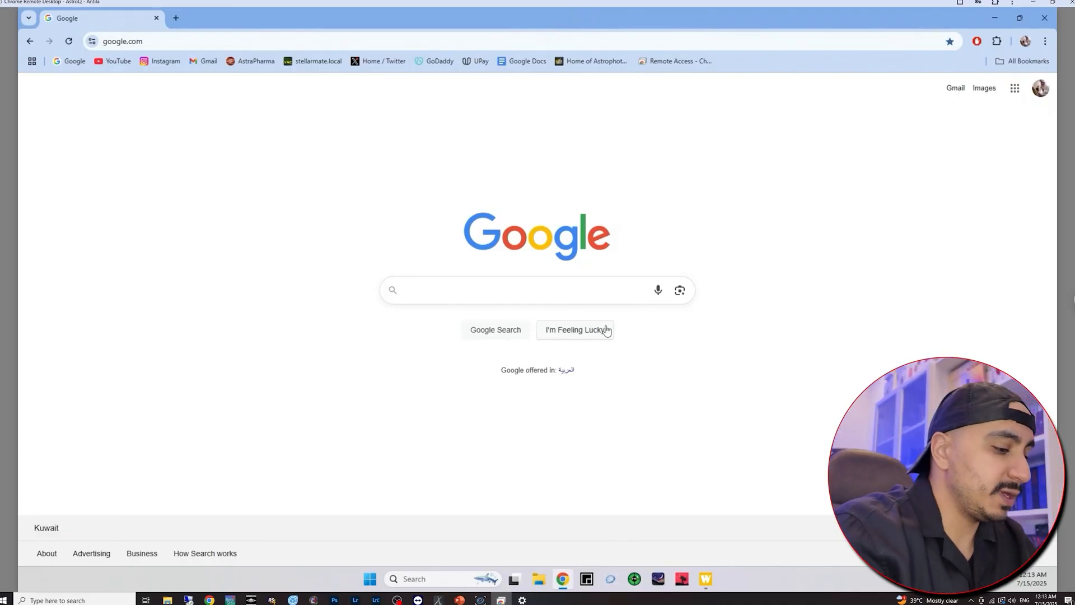
text(wanderer astro)
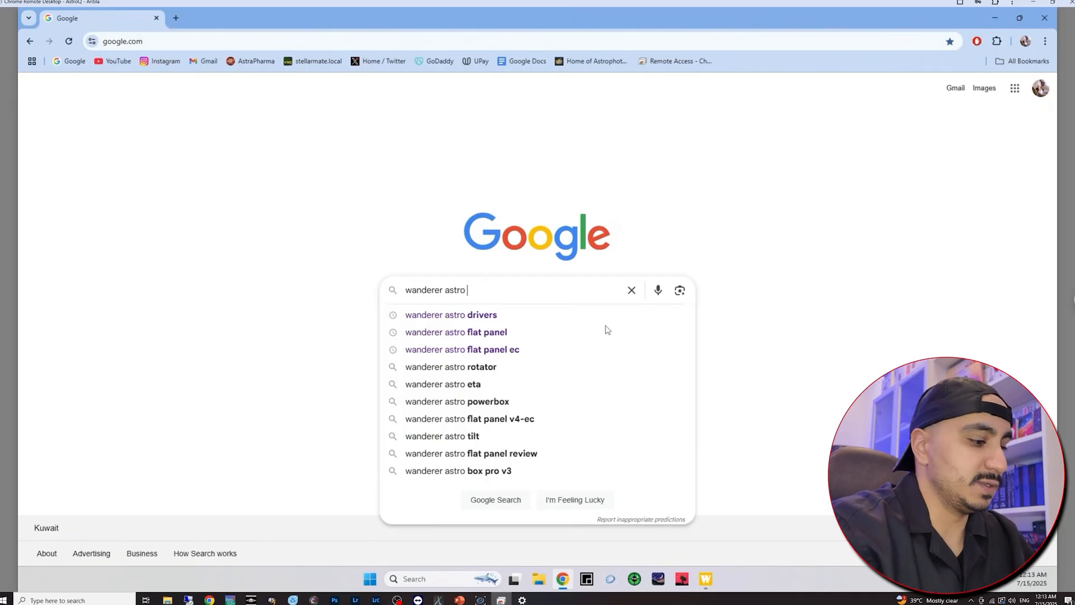
click(450, 315)
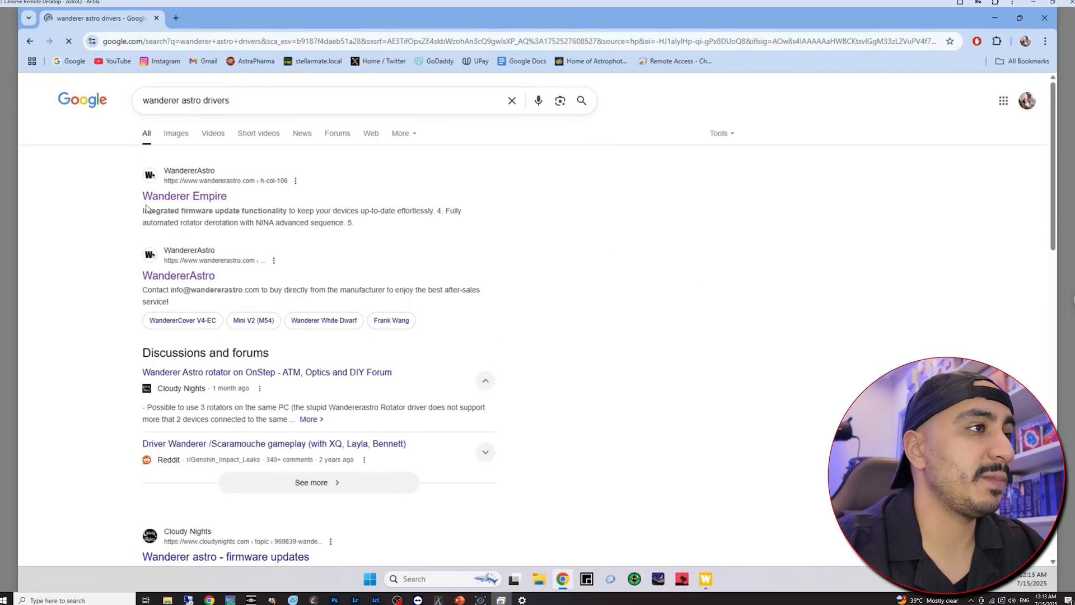
click(184, 195)
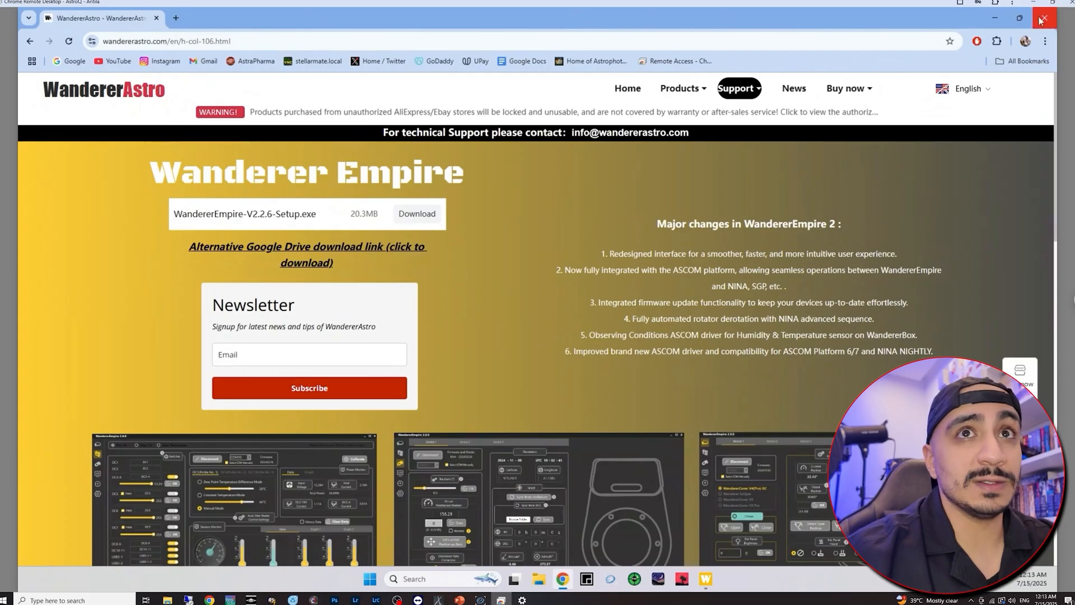
click(1043, 19)
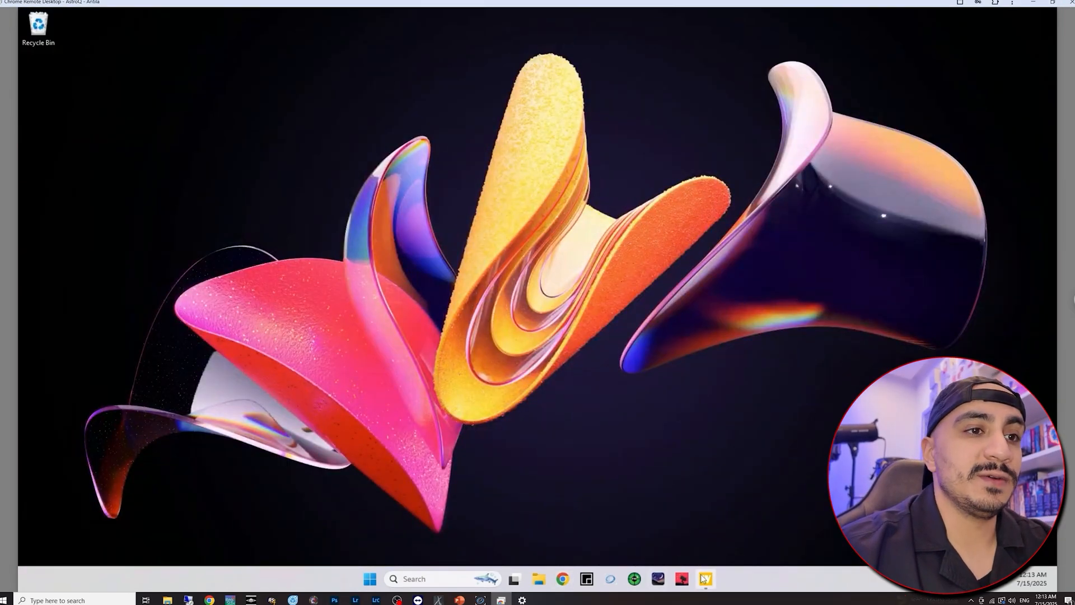
- Launch WandererEmpire and expand the device sections sidebar to reach the WandererCover page
click(705, 577)
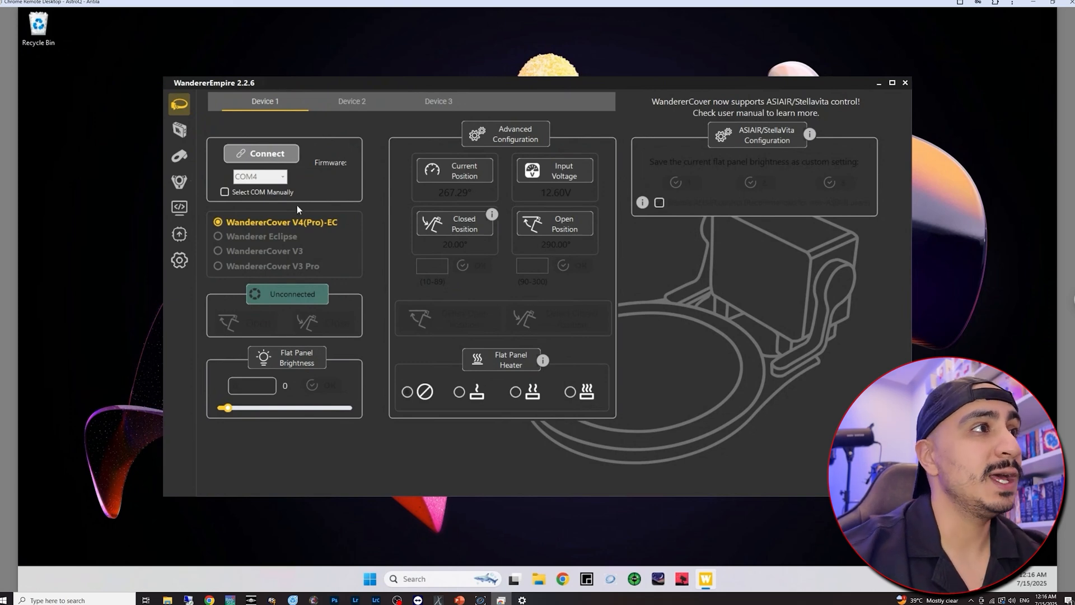
click(180, 103)
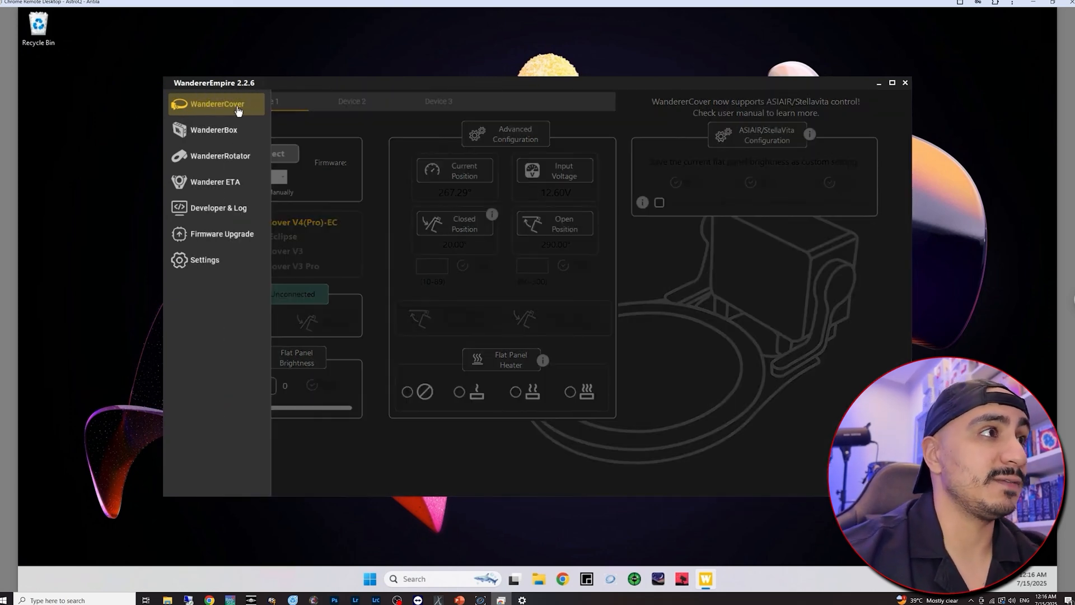
mouse_move(229, 158)
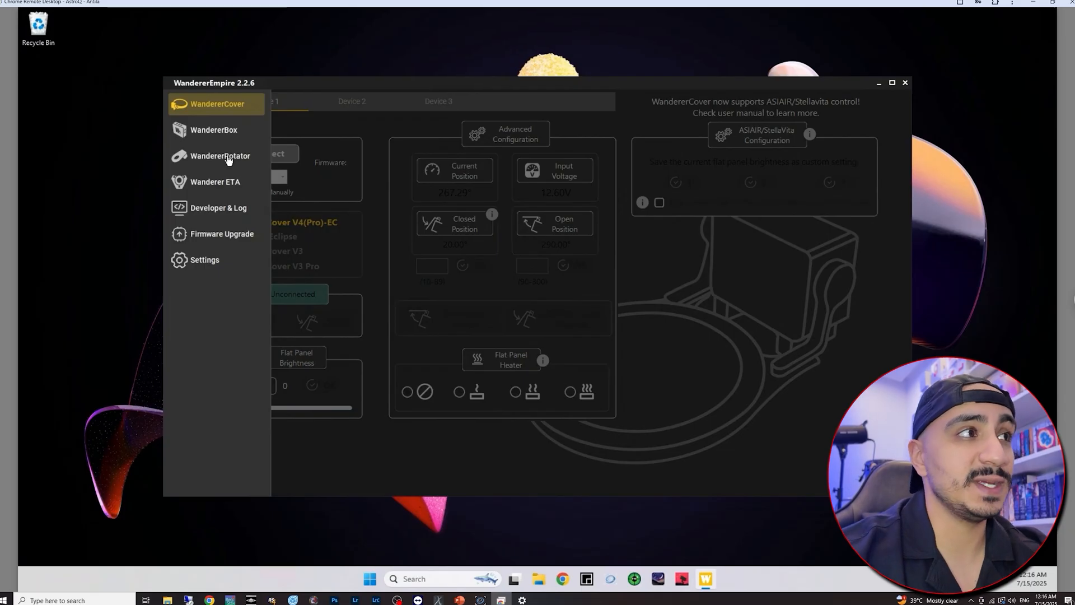
mouse_move(230, 191)
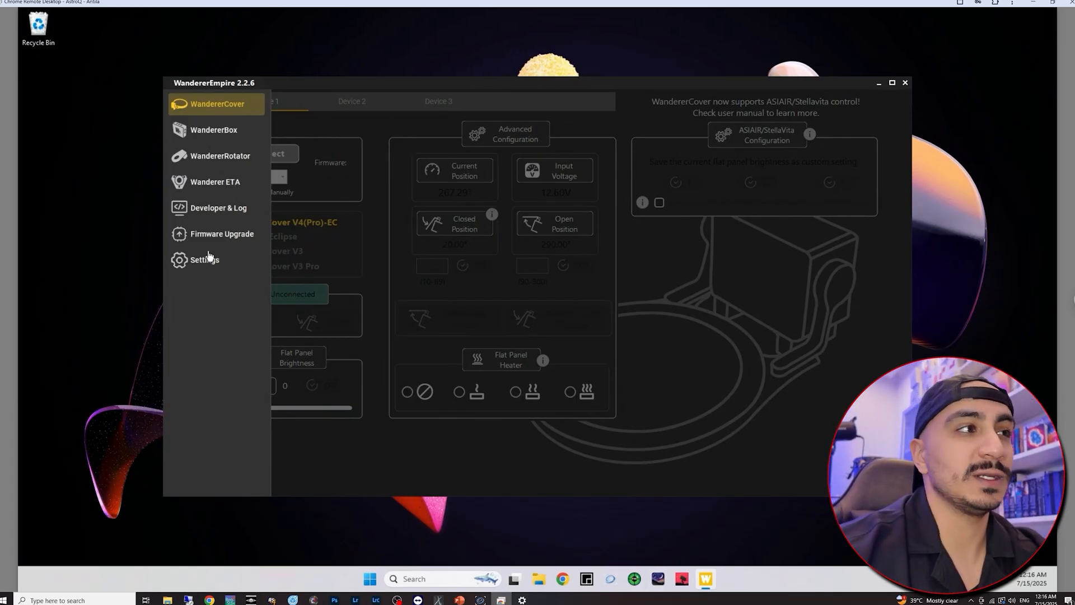
mouse_move(212, 139)
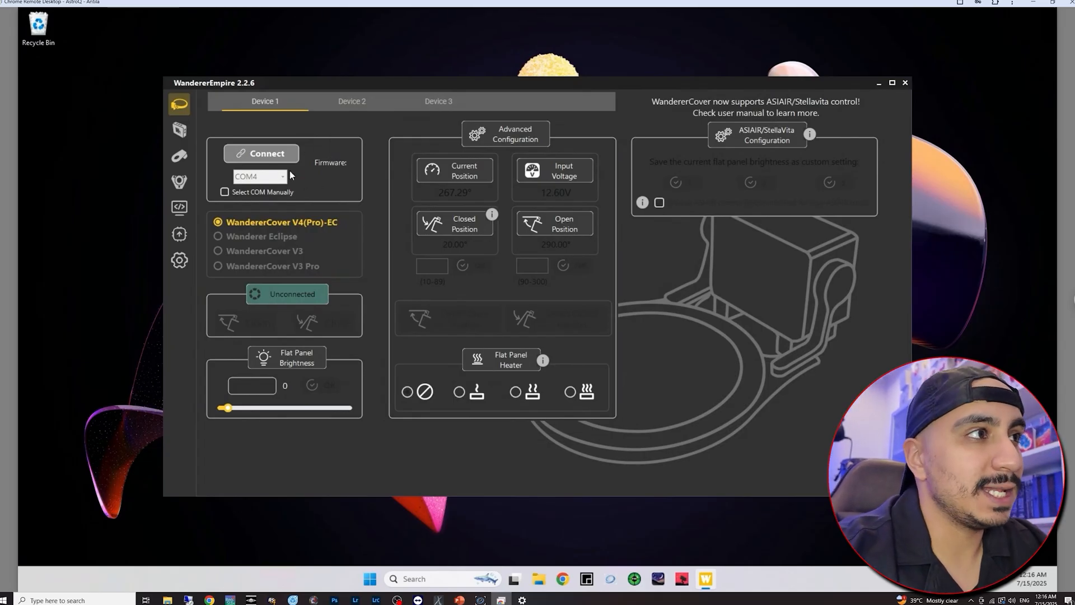
- Connect the WandererCover on Device 1 (firmware 20250404) and dismiss the new-firmware notice
click(260, 153)
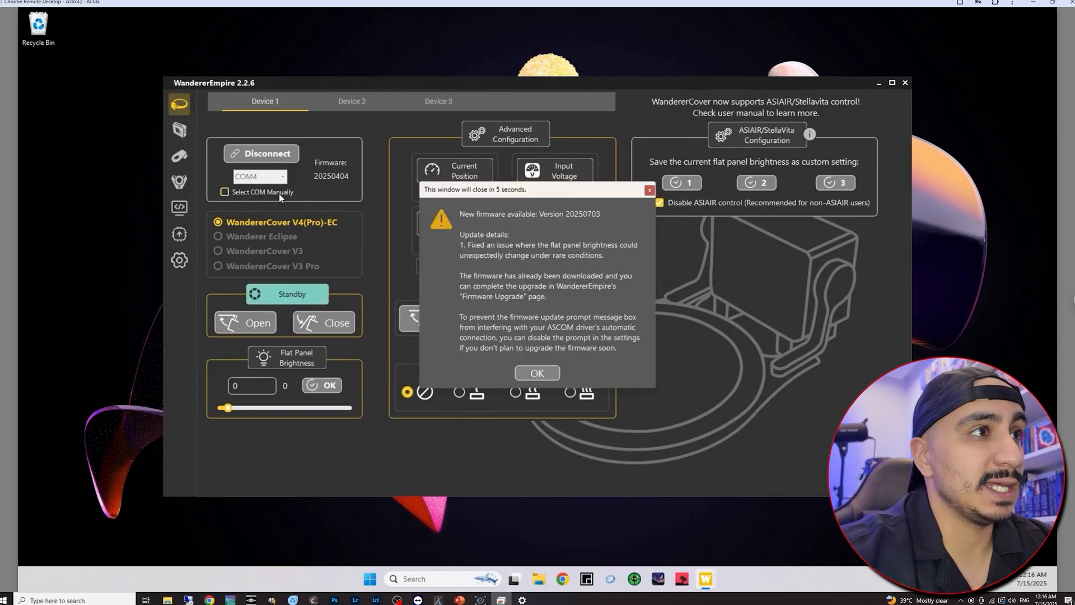
mouse_move(519, 212)
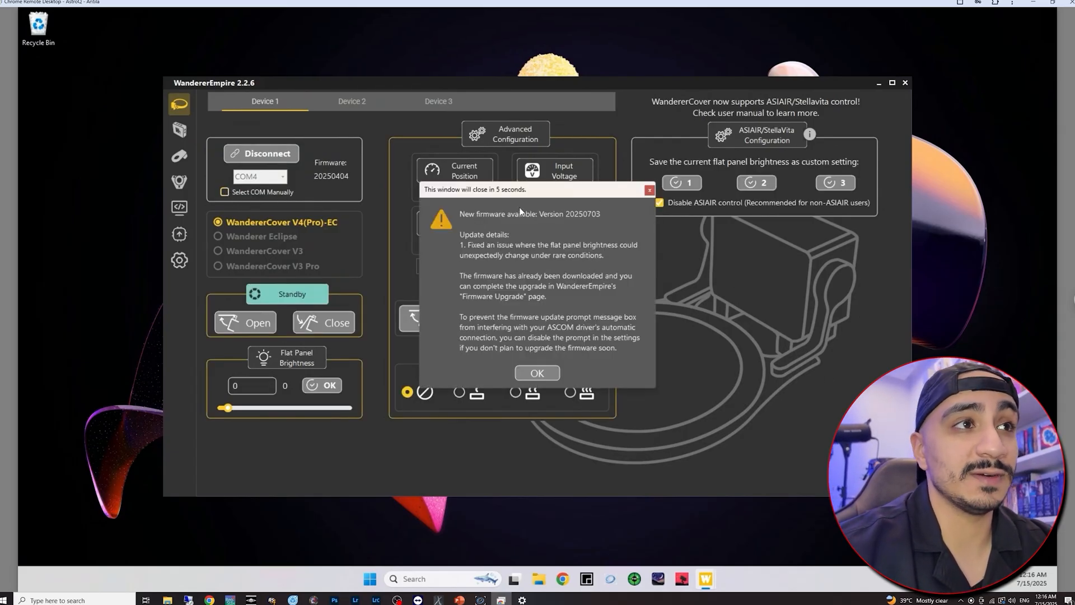
click(537, 371)
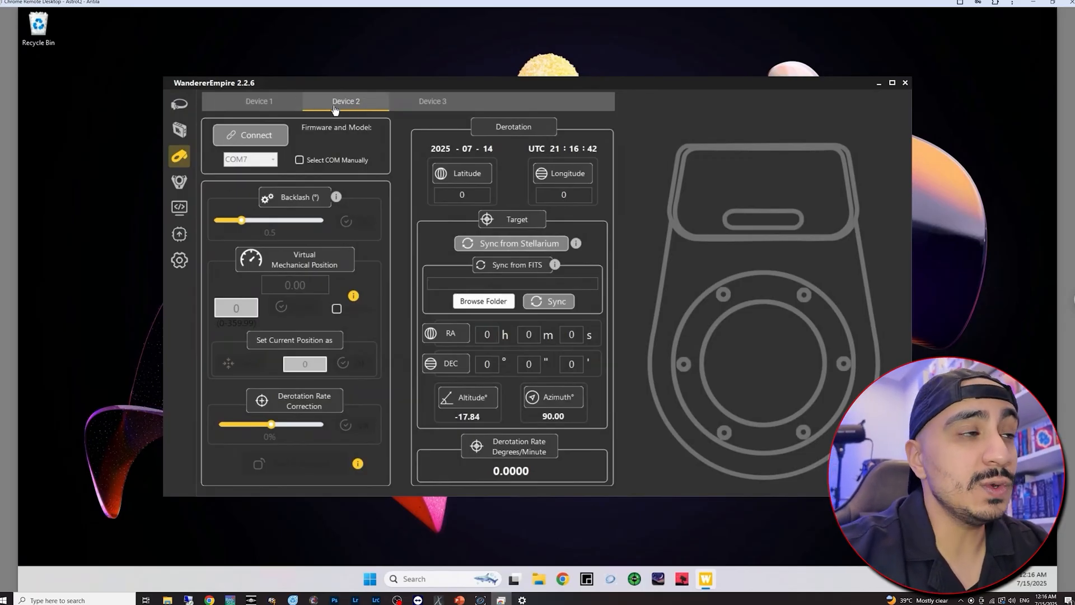
- Connect the WandererRotator on Device 2, glance at the WandererCover panel, and return to the rotator
click(258, 136)
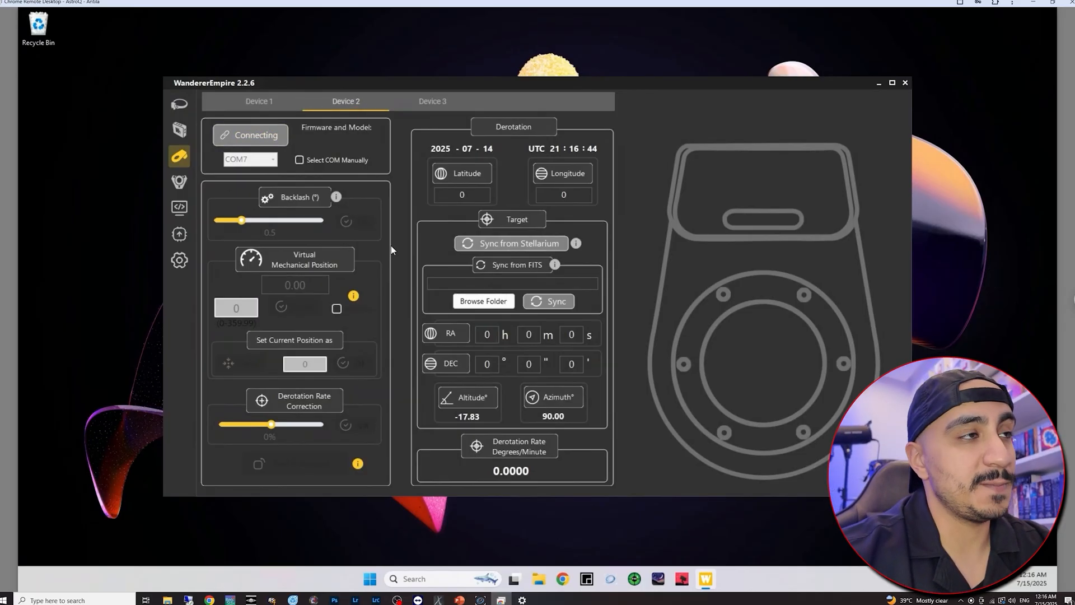
click(250, 135)
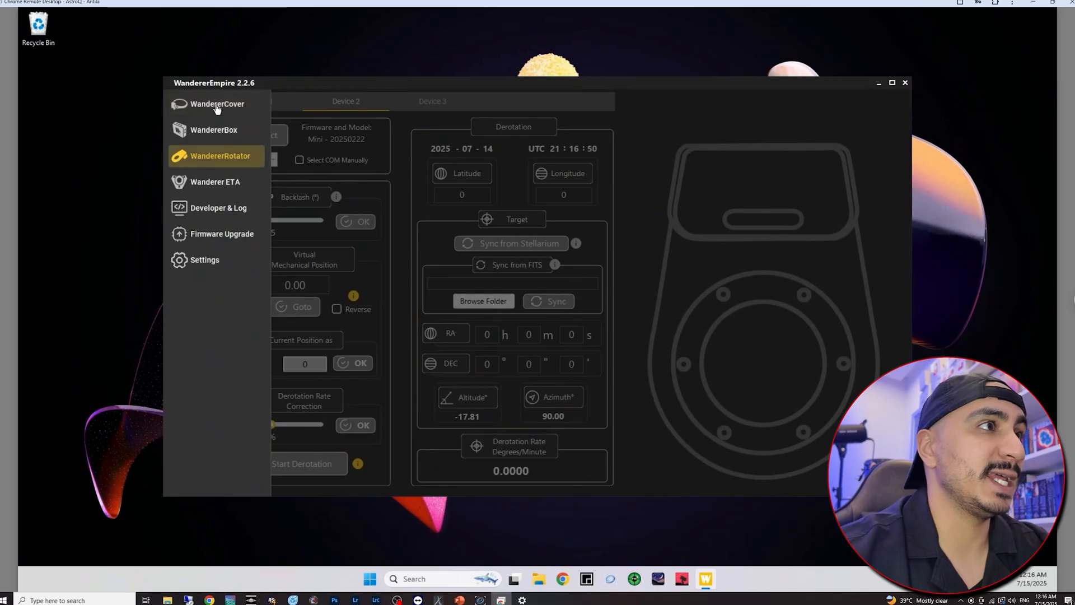
click(217, 103)
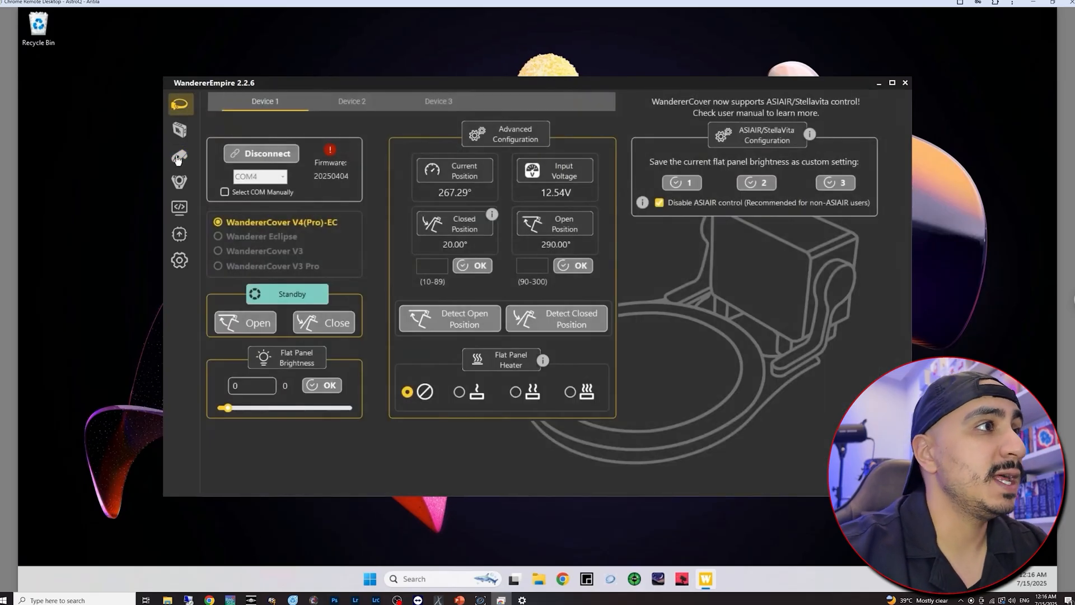
click(351, 101)
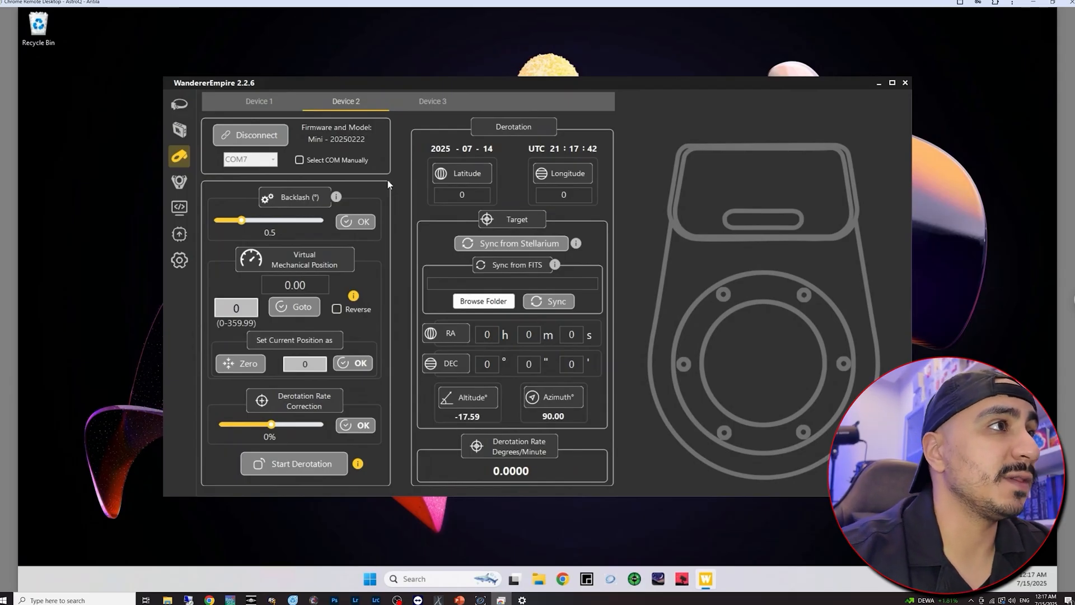
mouse_move(336, 197)
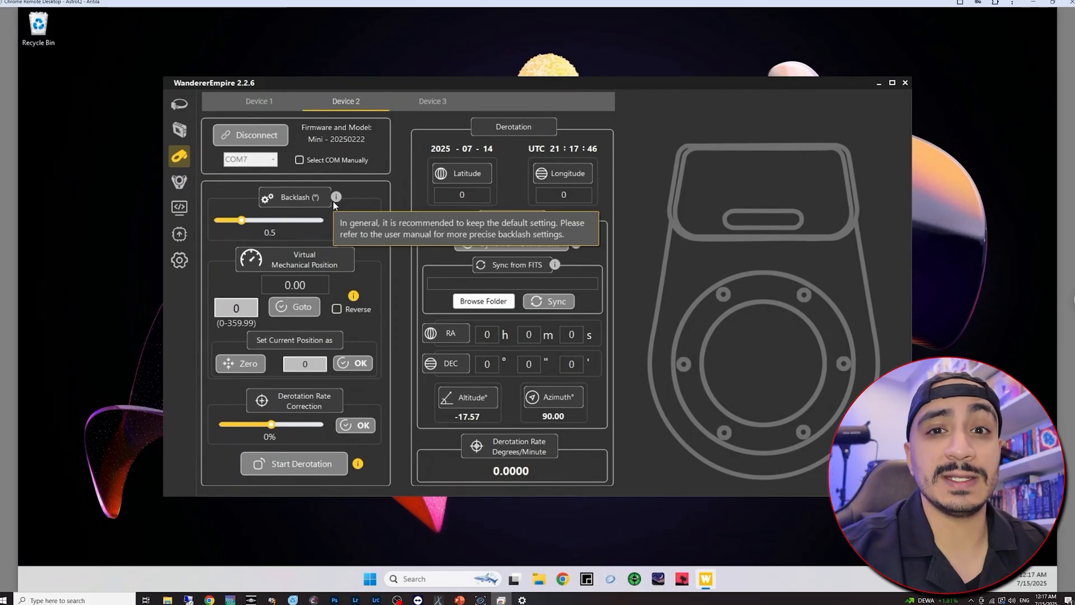
mouse_move(396, 242)
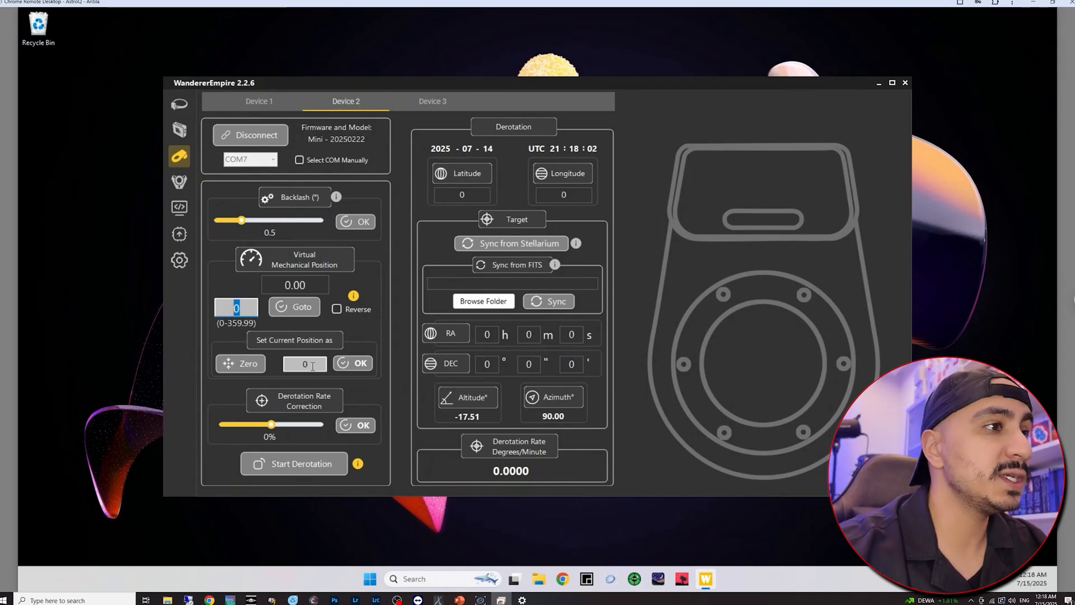
mouse_move(339, 266)
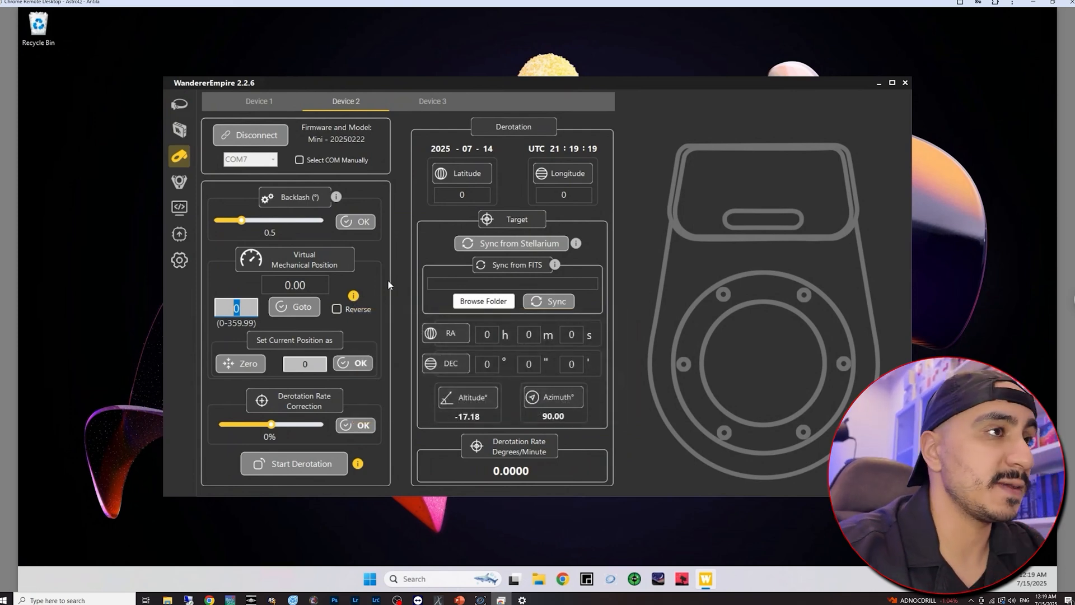
- Select the ZWO ASI2600MM Pro camera, WandererEmpire Device 1 flat panel and Device 2 rotator, and connect all devices
click(878, 82)
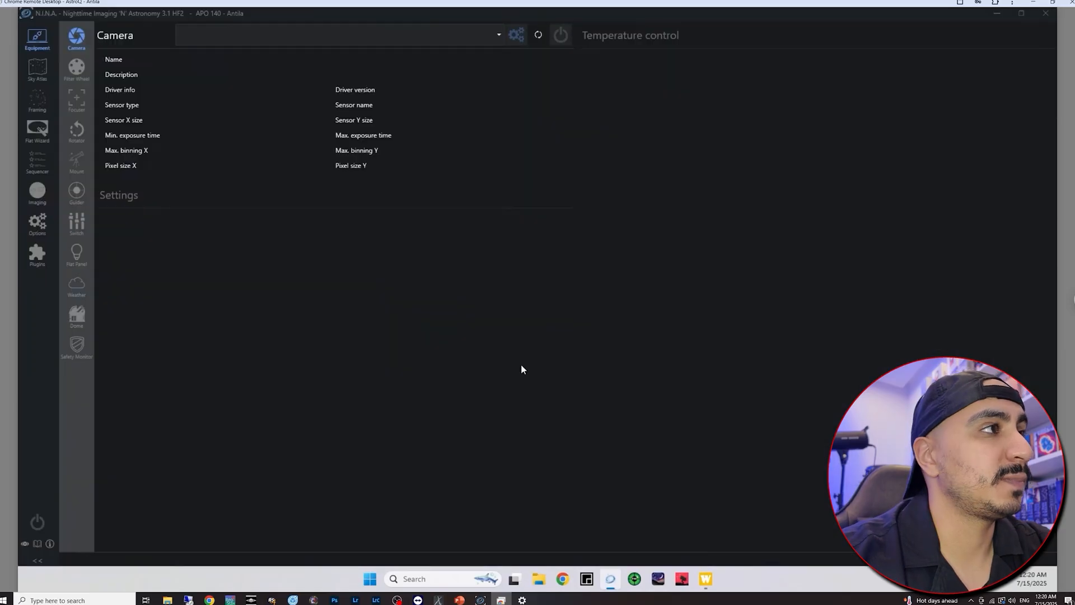
mouse_move(277, 312)
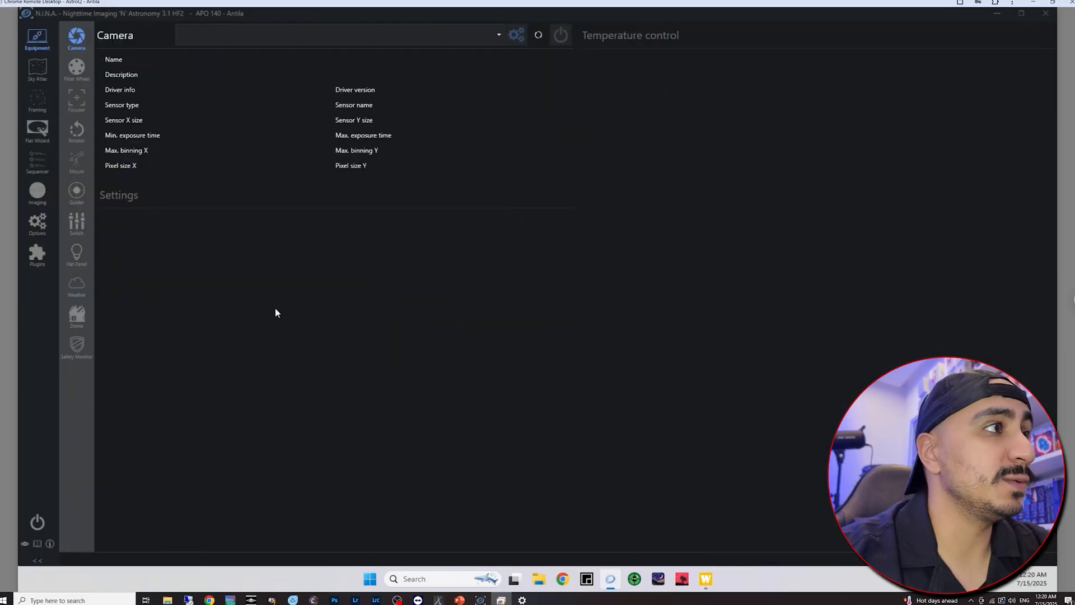
click(335, 34)
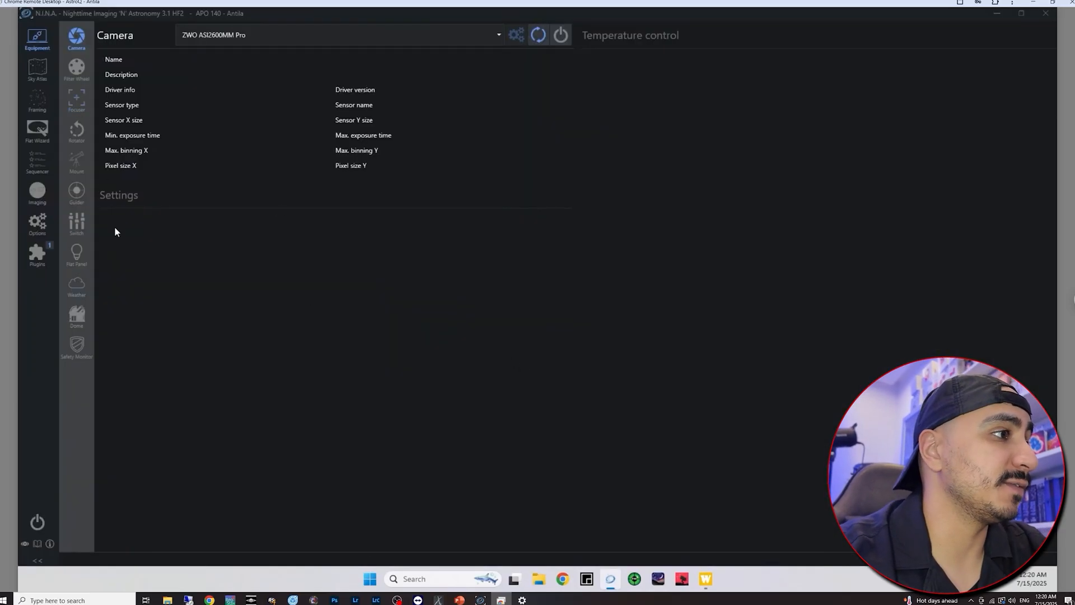
click(76, 254)
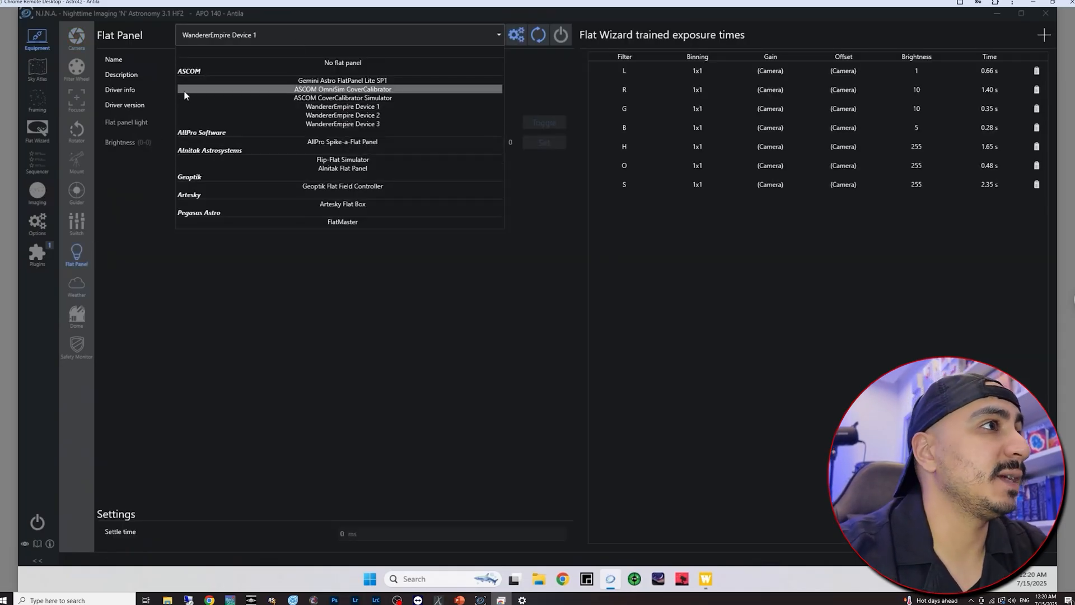
click(342, 106)
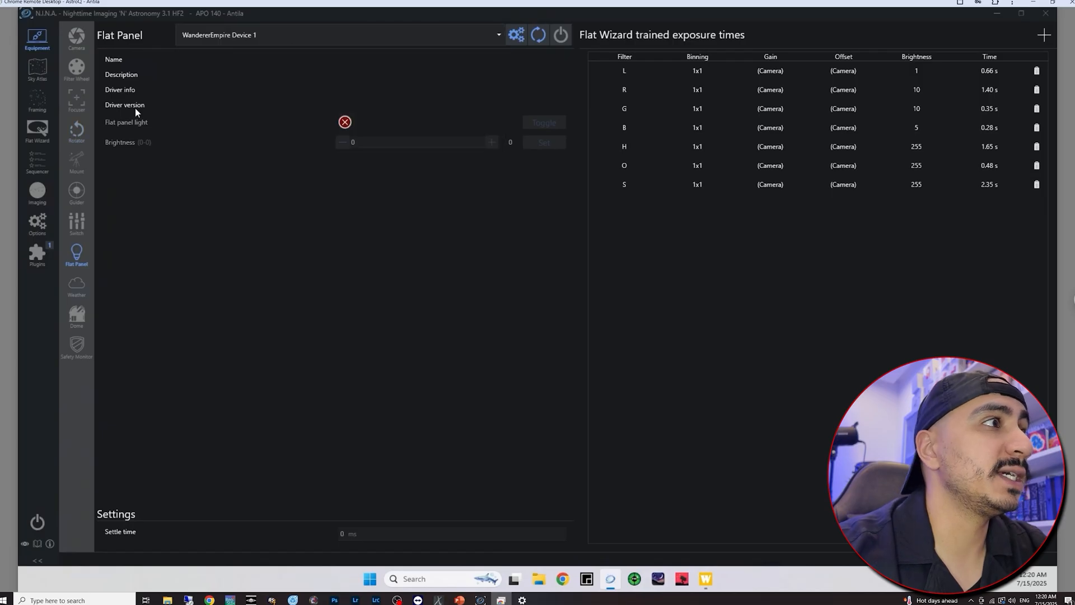
click(76, 130)
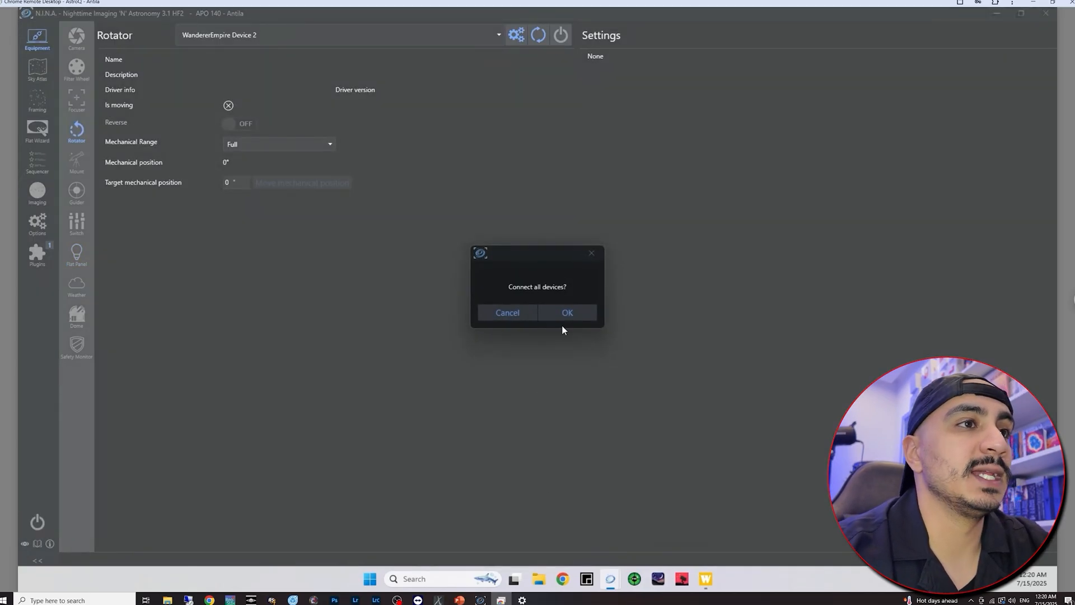
click(567, 312)
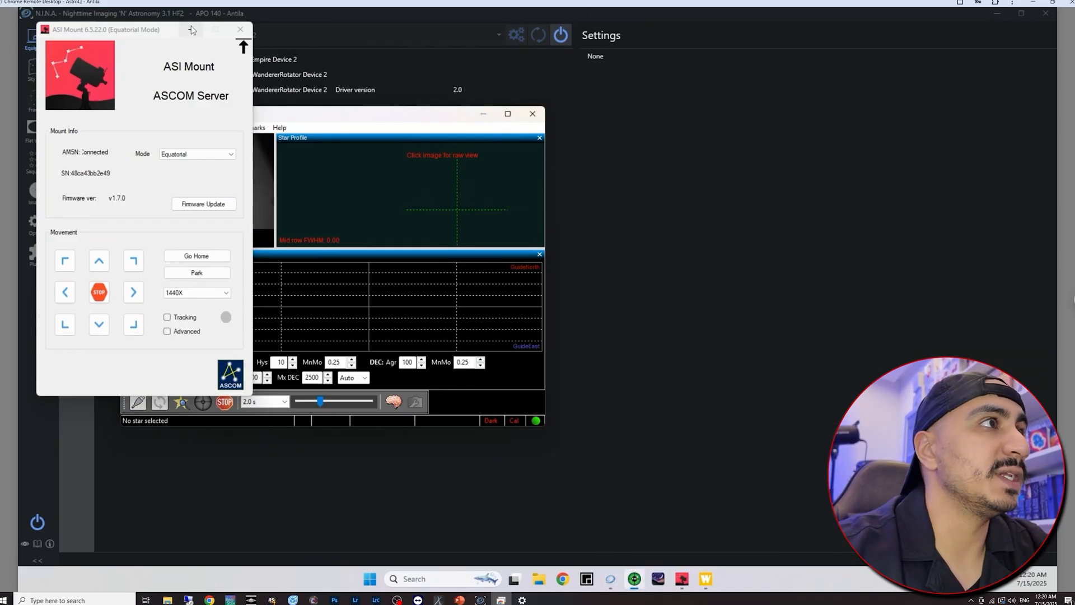
- Minimize the ASI Mount window, review the connected flat panel details, and go to the sky atlas
click(240, 29)
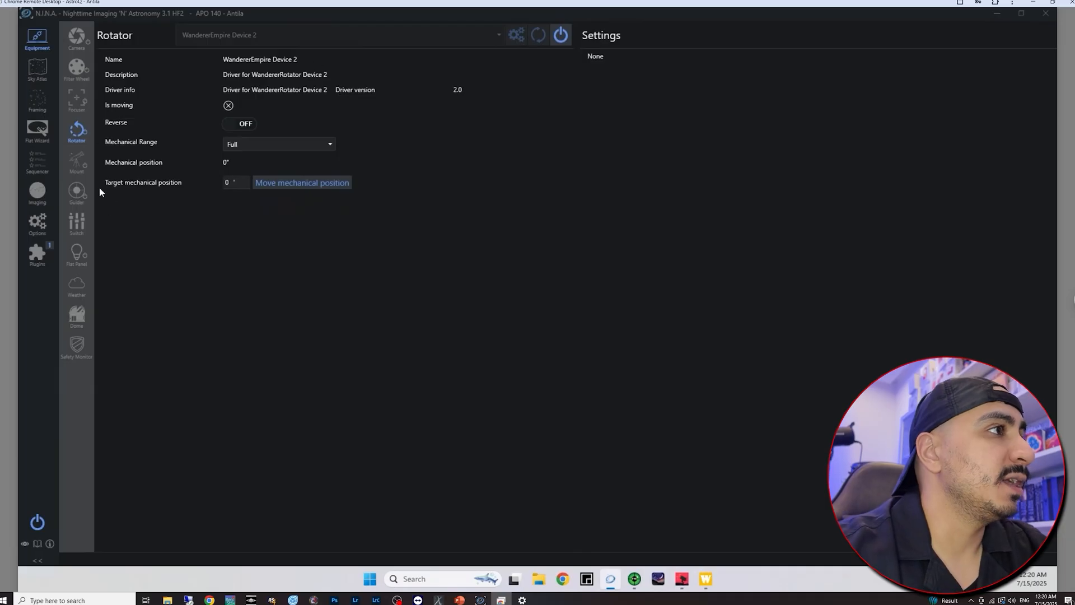
mouse_move(135, 134)
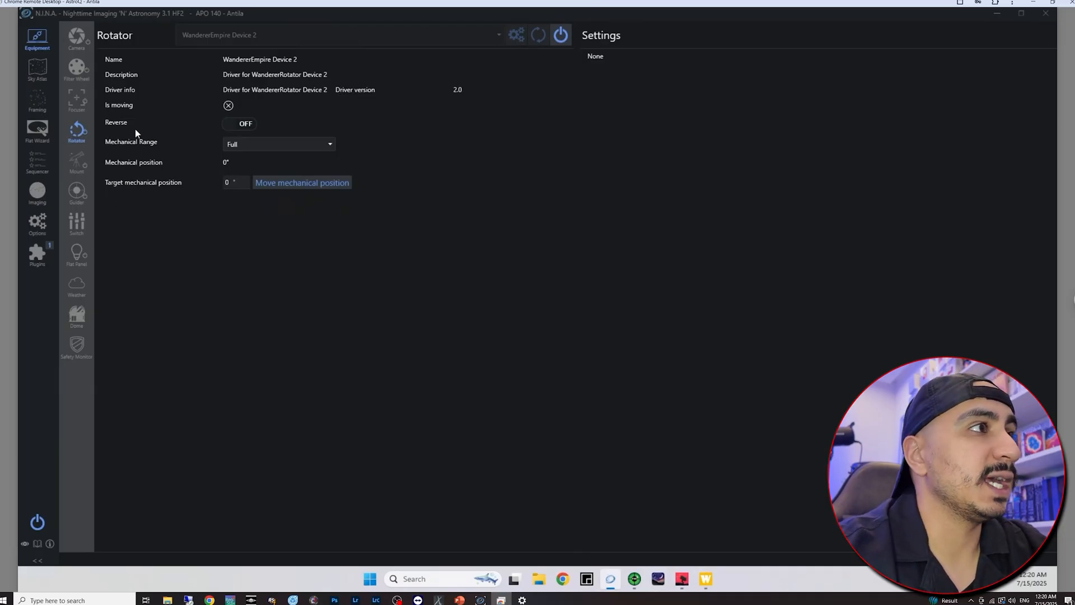
mouse_move(120, 149)
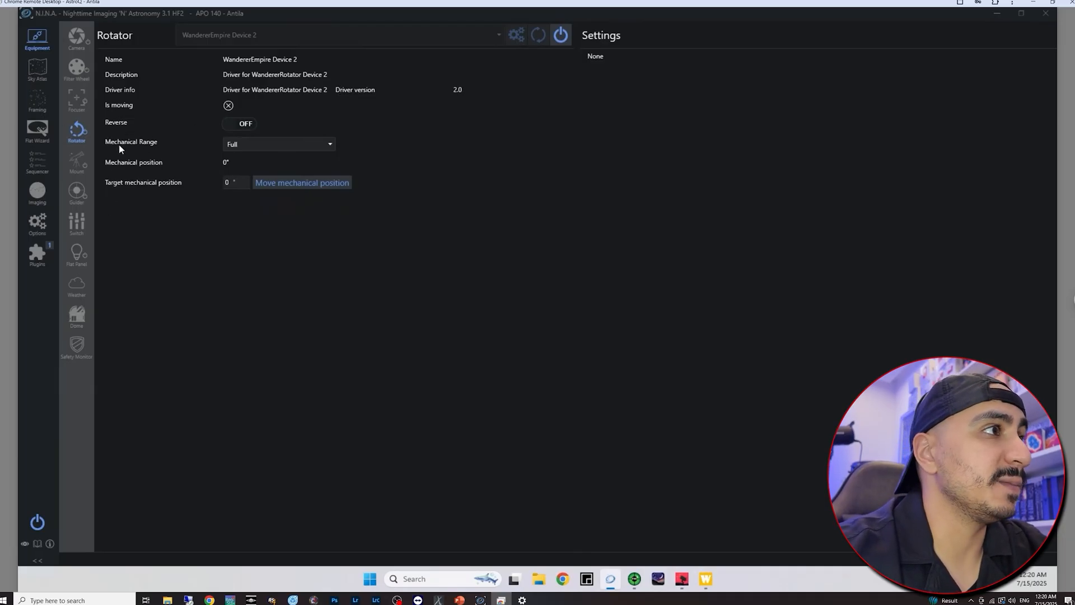
mouse_move(225, 165)
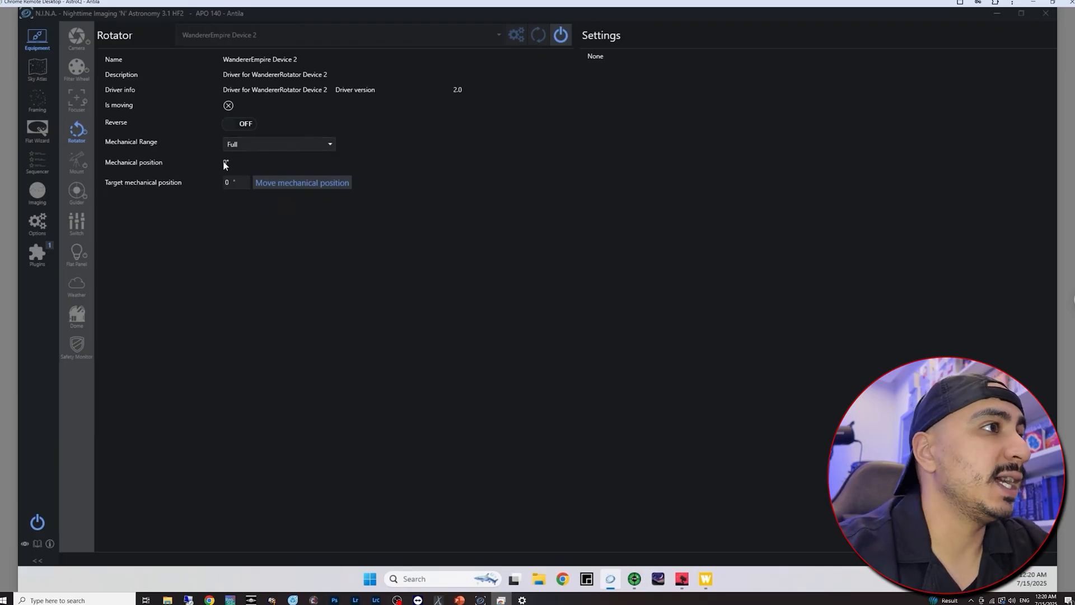
mouse_move(122, 228)
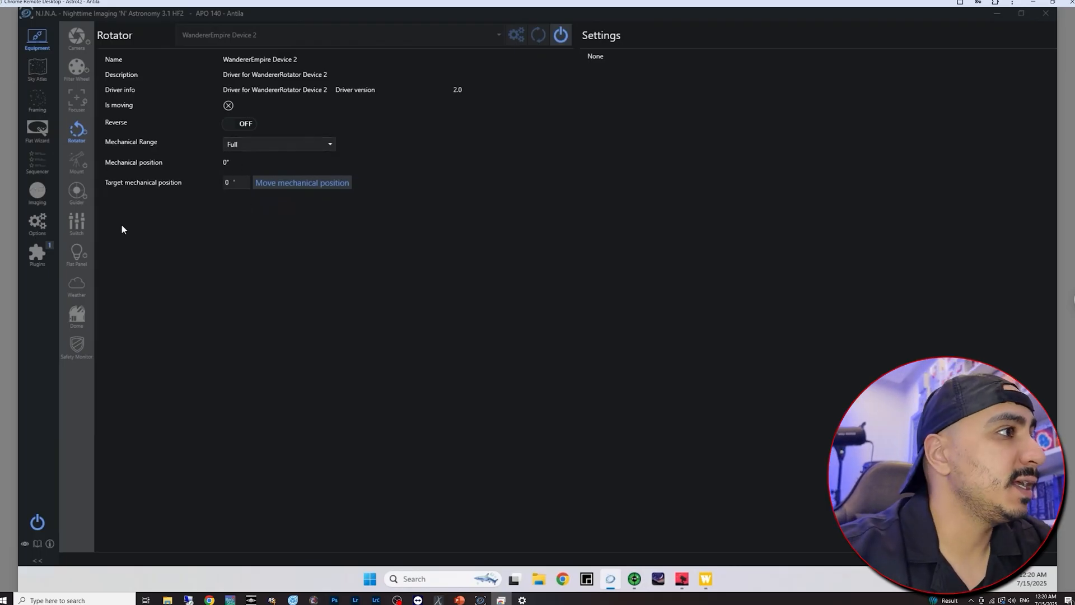
click(77, 255)
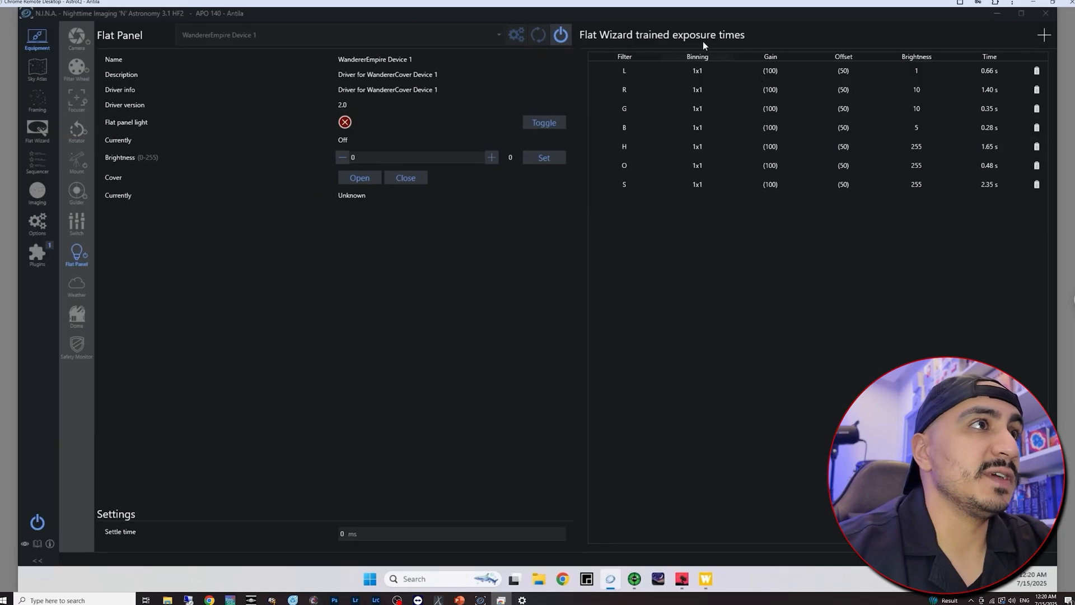
mouse_move(552, 411)
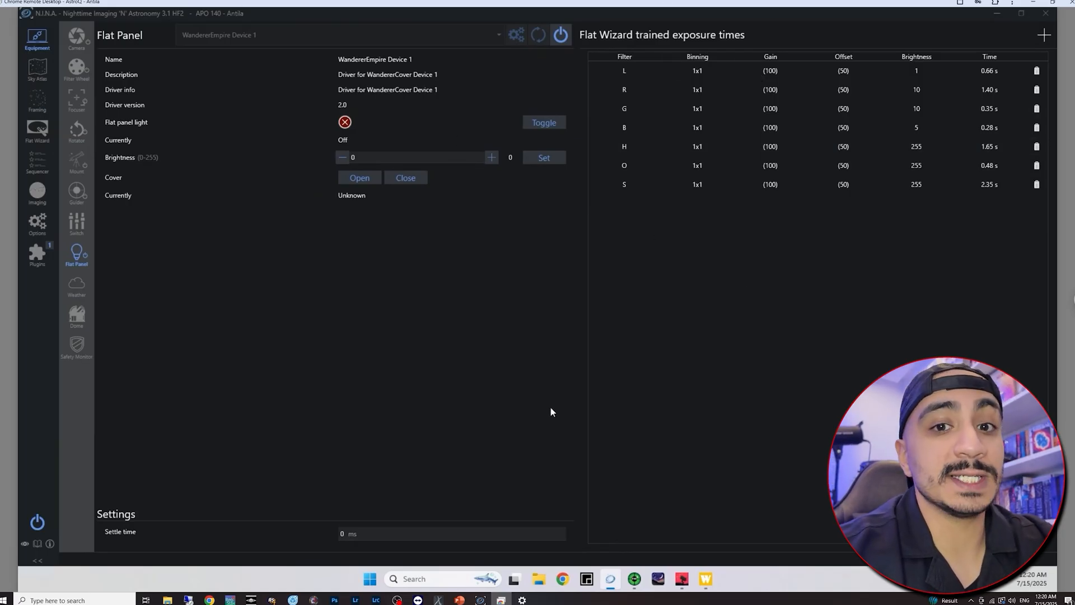
mouse_move(527, 406)
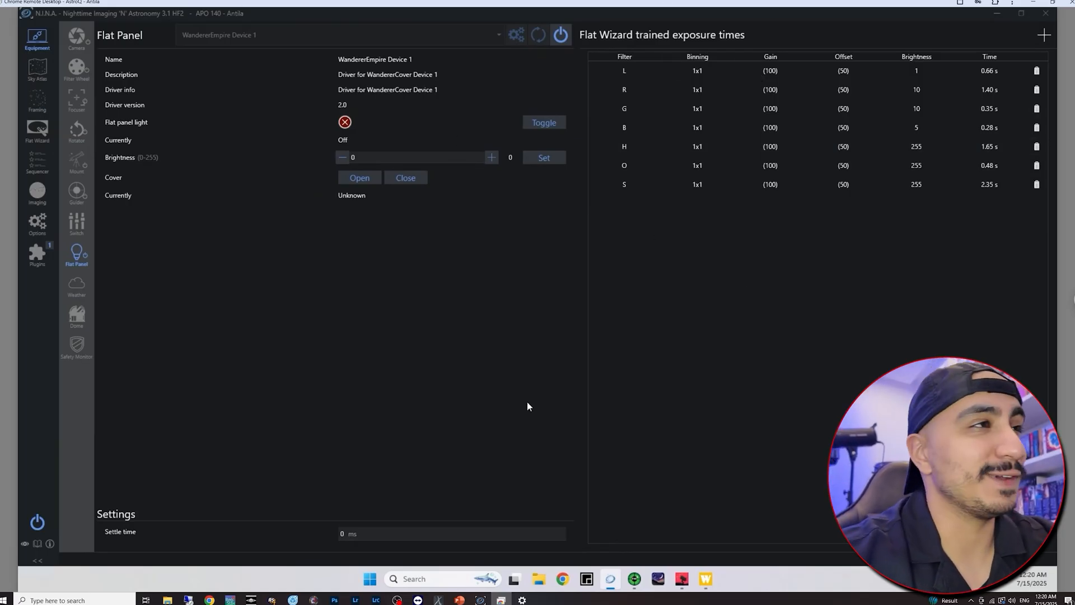
click(36, 68)
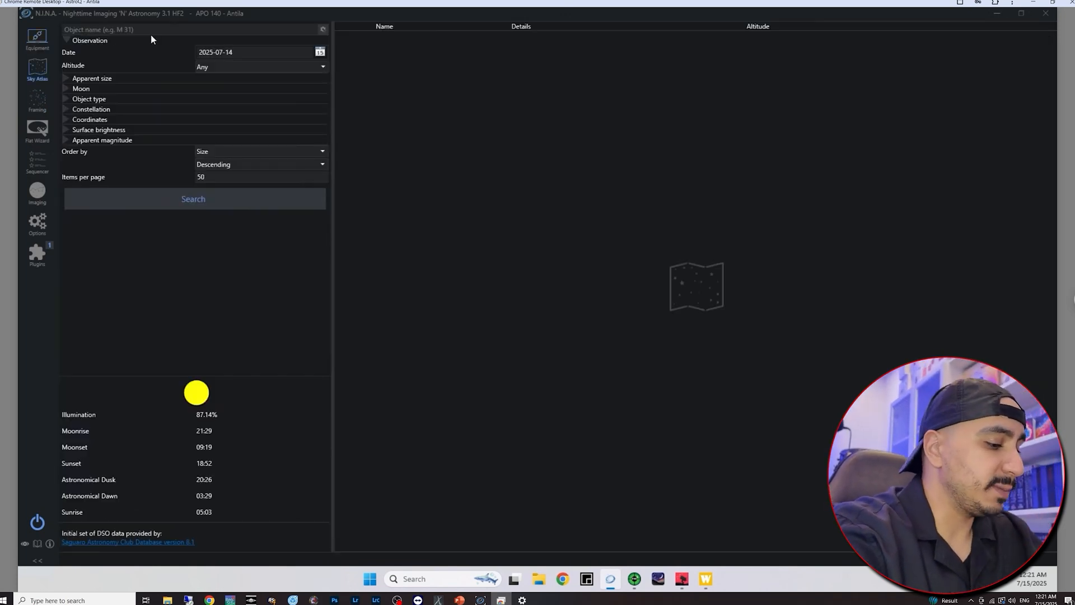
- Search the sky atlas for NGC 7000 and send it to framing to download the survey image
text(ngc)
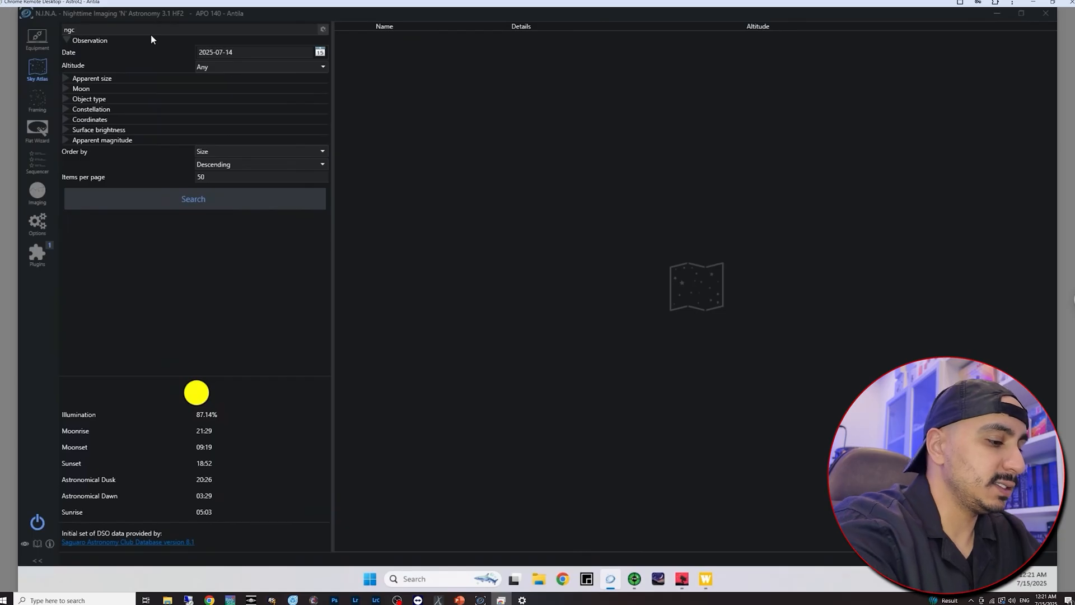
text(7000)
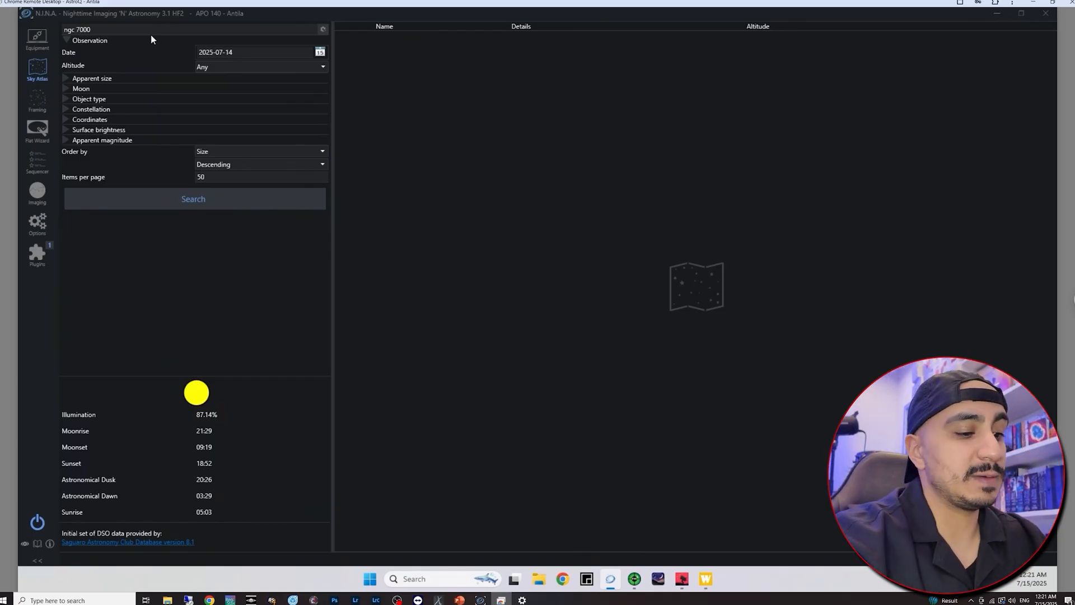
click(192, 199)
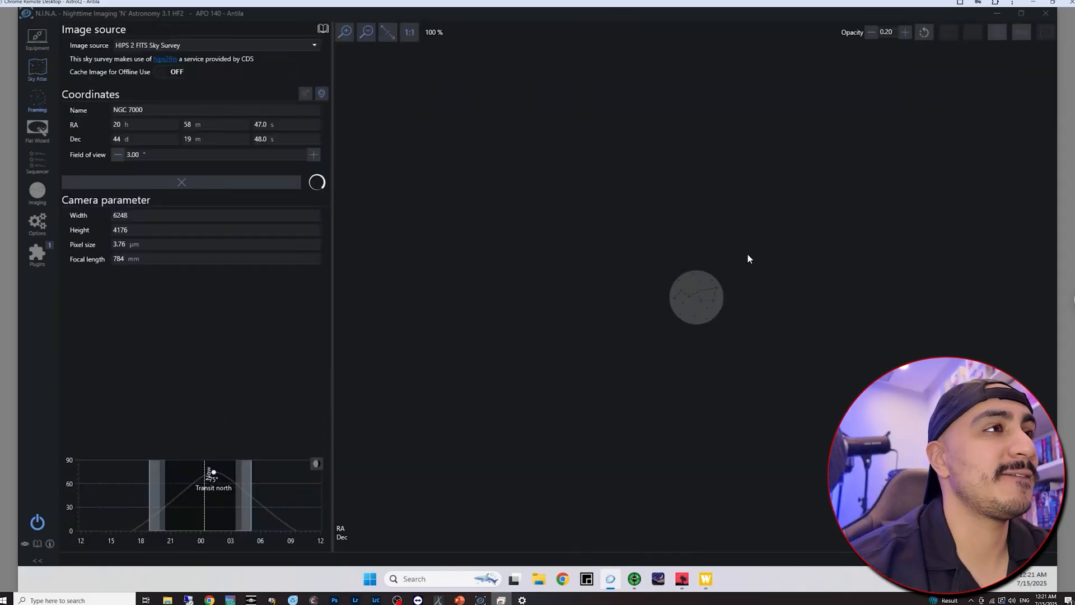
mouse_move(128, 362)
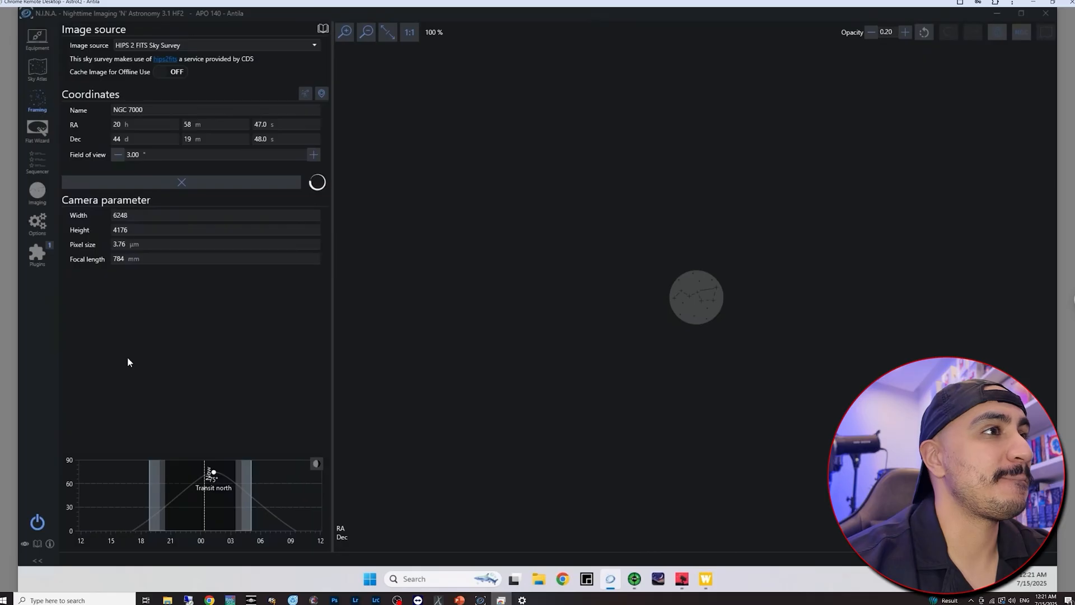
mouse_move(221, 355)
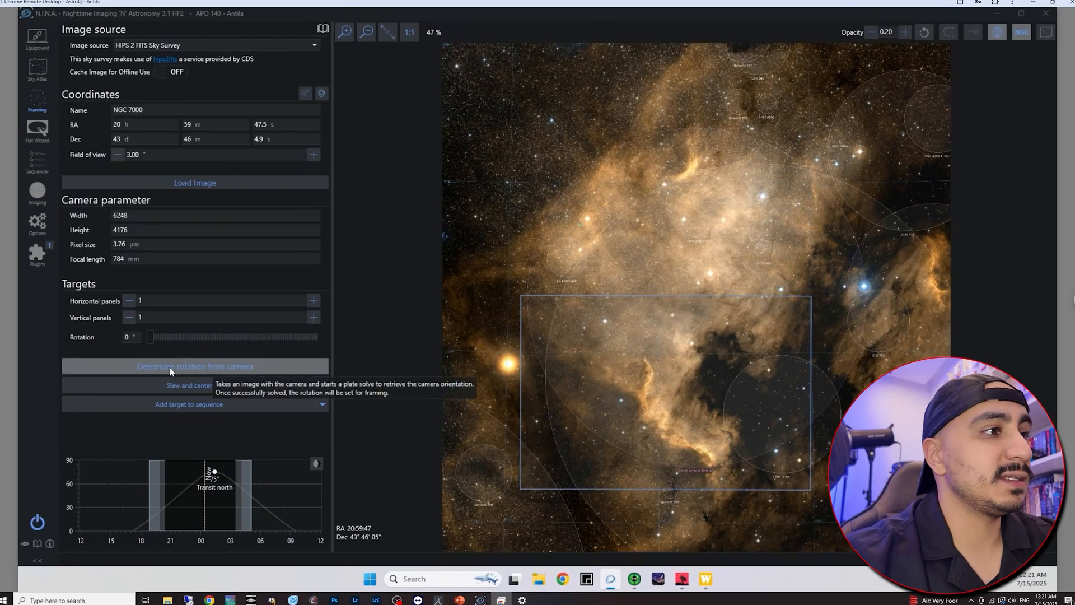
- Rotate the NGC 7000 framing rectangle to 150°
click(195, 365)
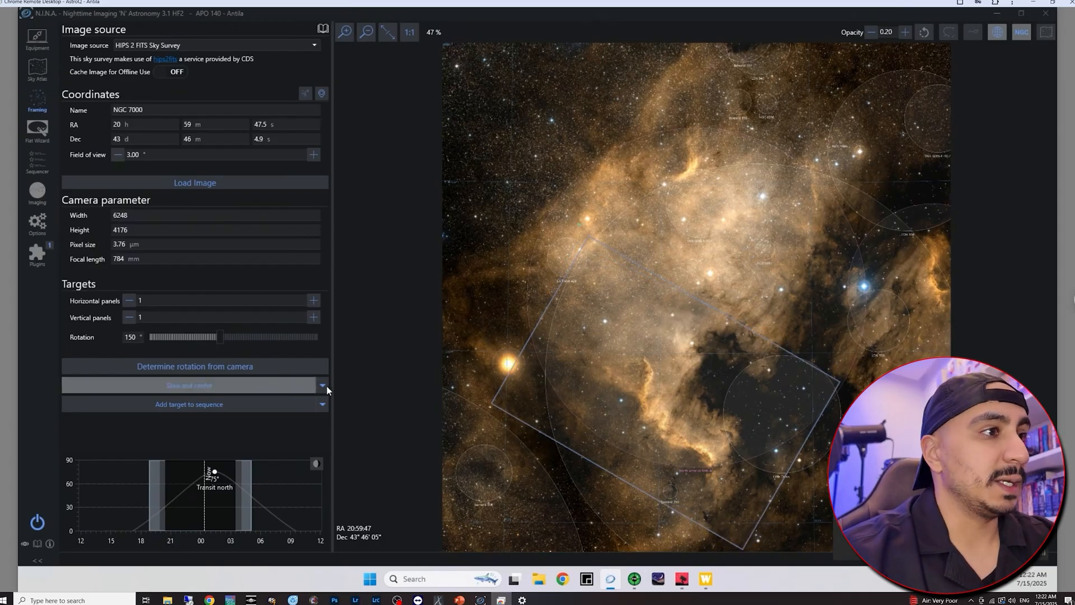
- Slew, center and rotate onto the NGC 7000 frame, then measure rotation by plate solve as 329.51°
click(321, 384)
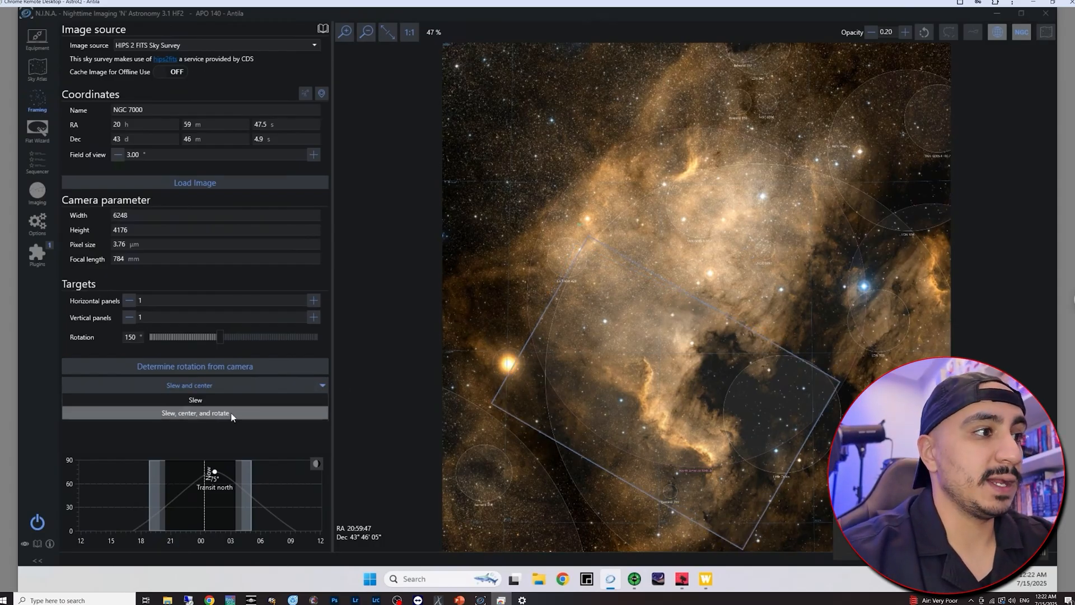
click(194, 414)
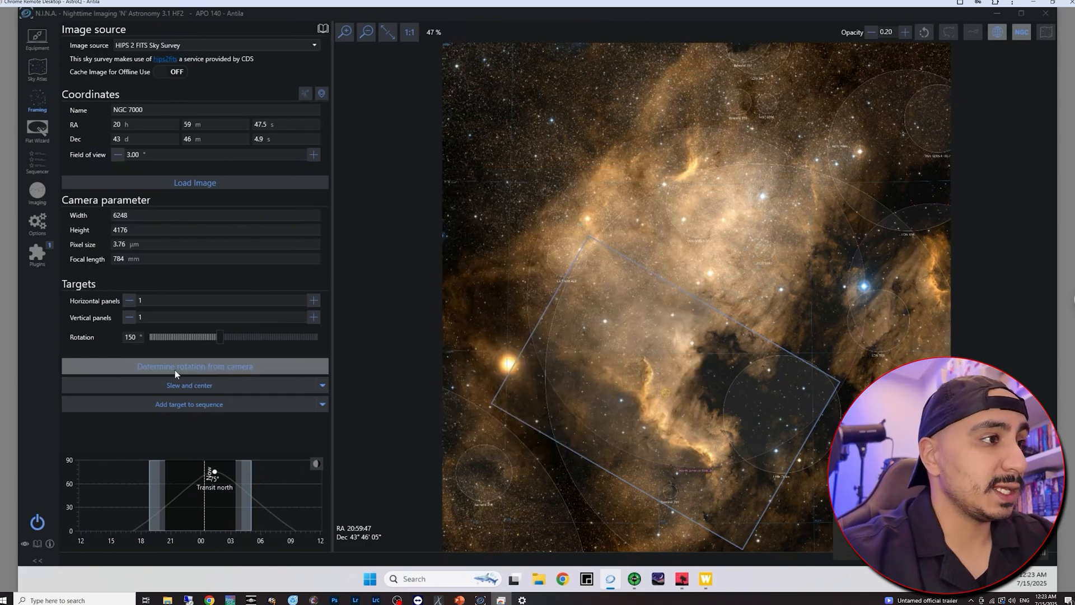
click(195, 365)
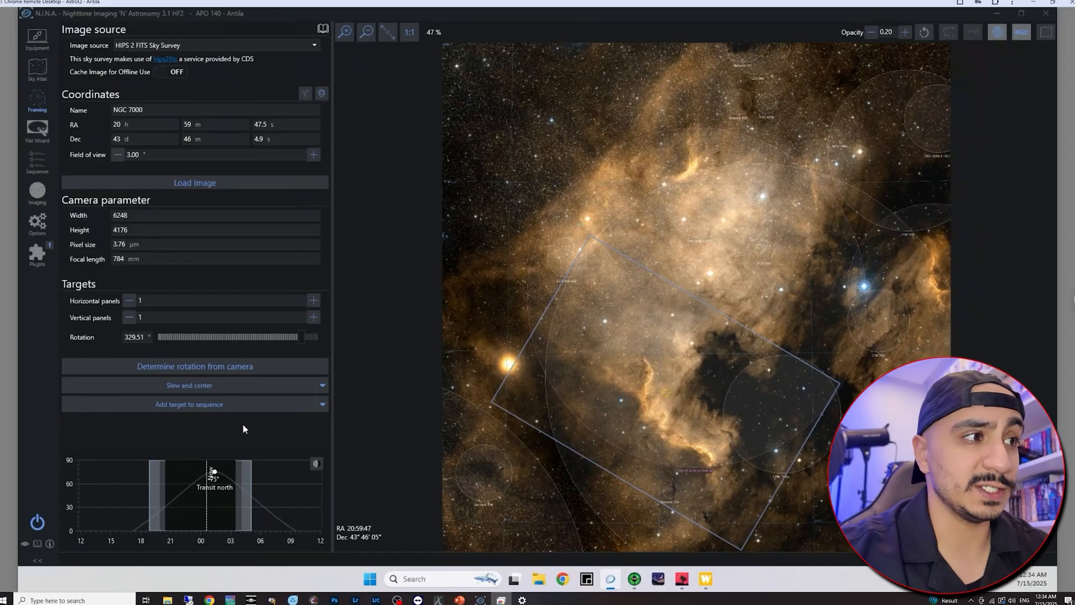
mouse_move(48, 162)
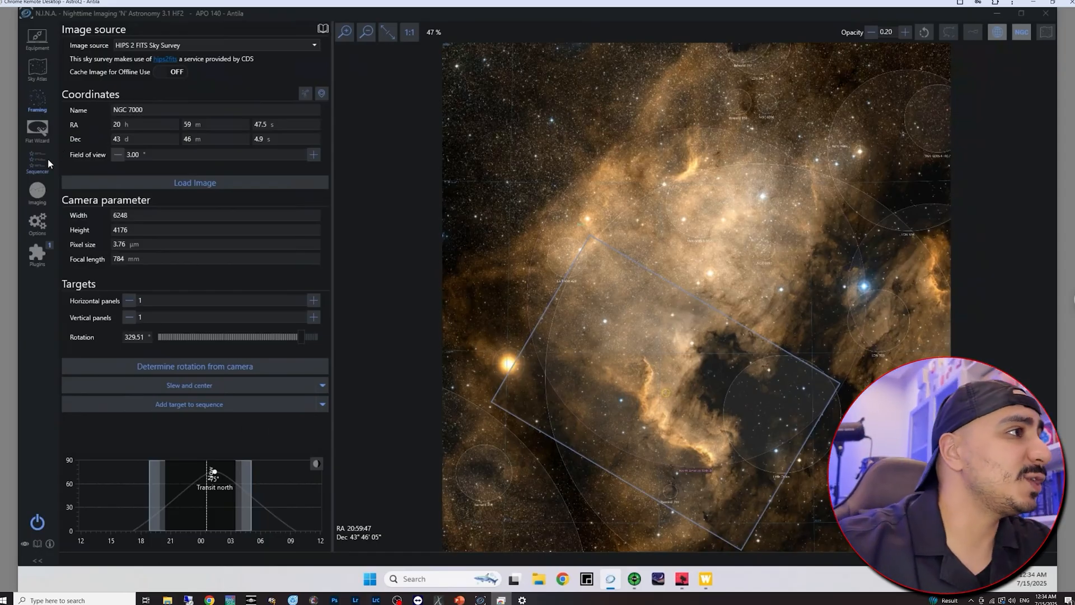
- Review the NGC 7000 sequence target at 329.51° with autofocus, guiding and three 32×300 s H, S, O exposures
click(37, 162)
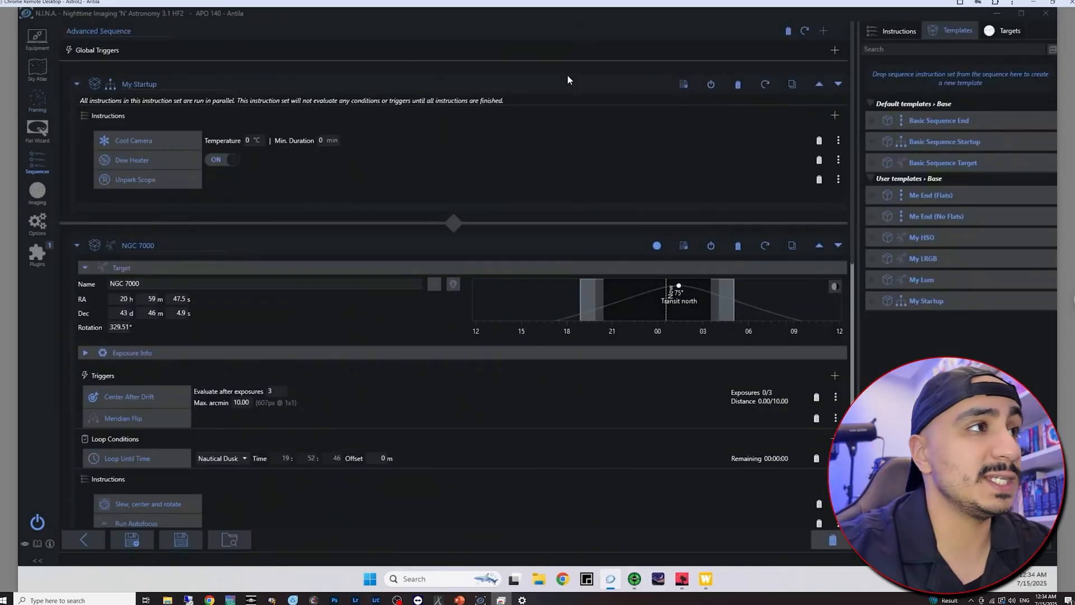
mouse_move(375, 163)
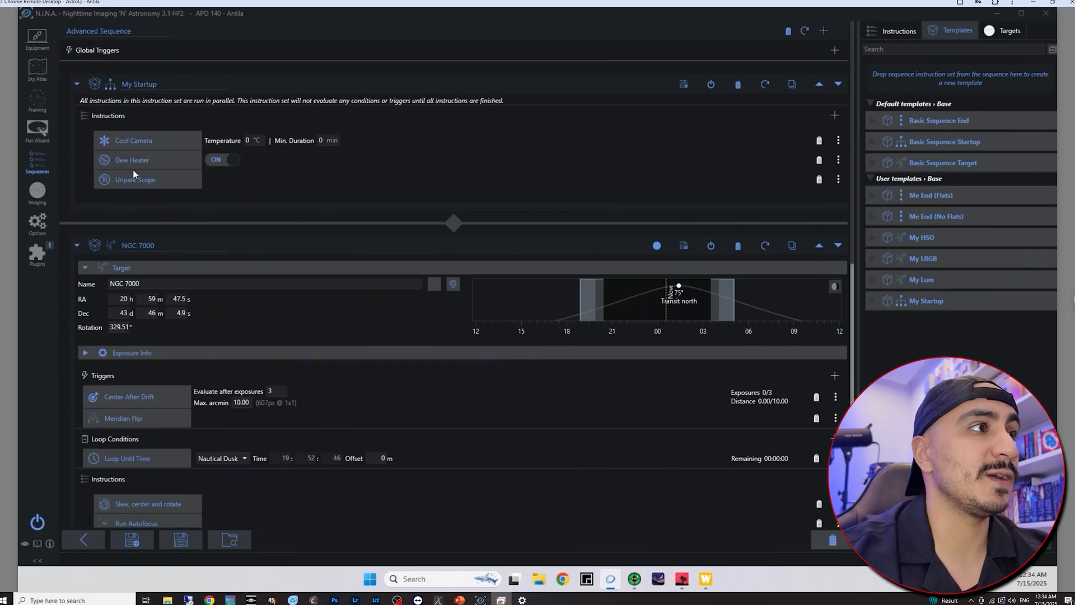
scroll(down, 3)
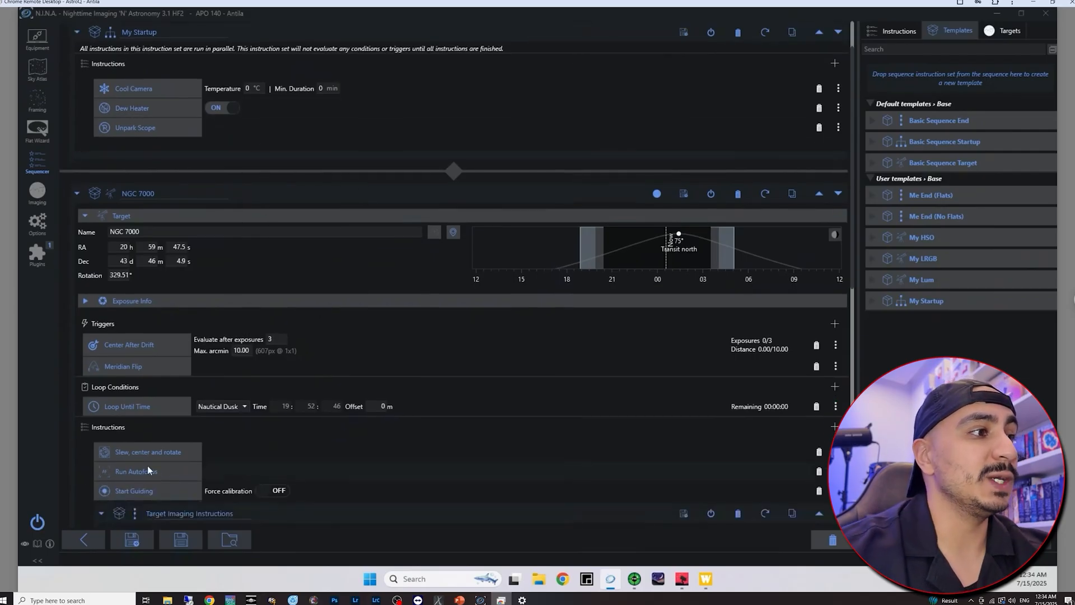
mouse_move(148, 452)
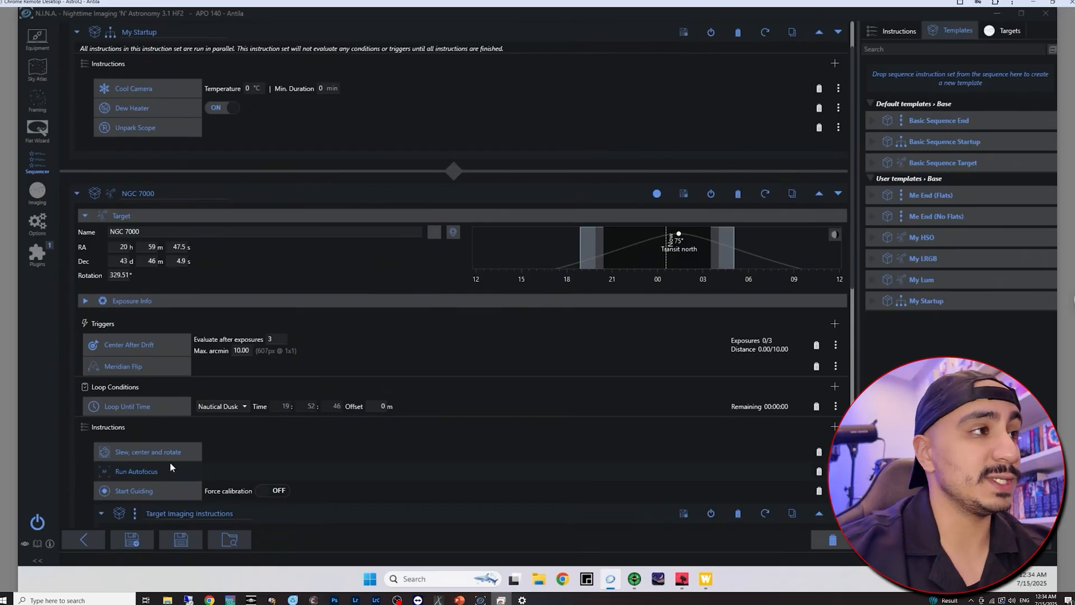
scroll(down, 3)
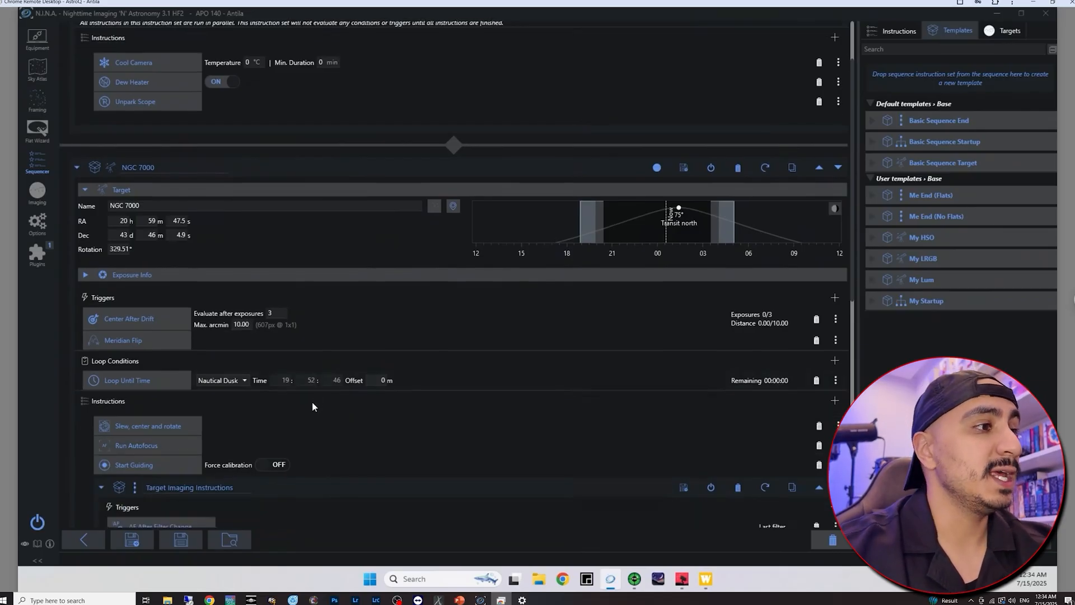
scroll(down, 3)
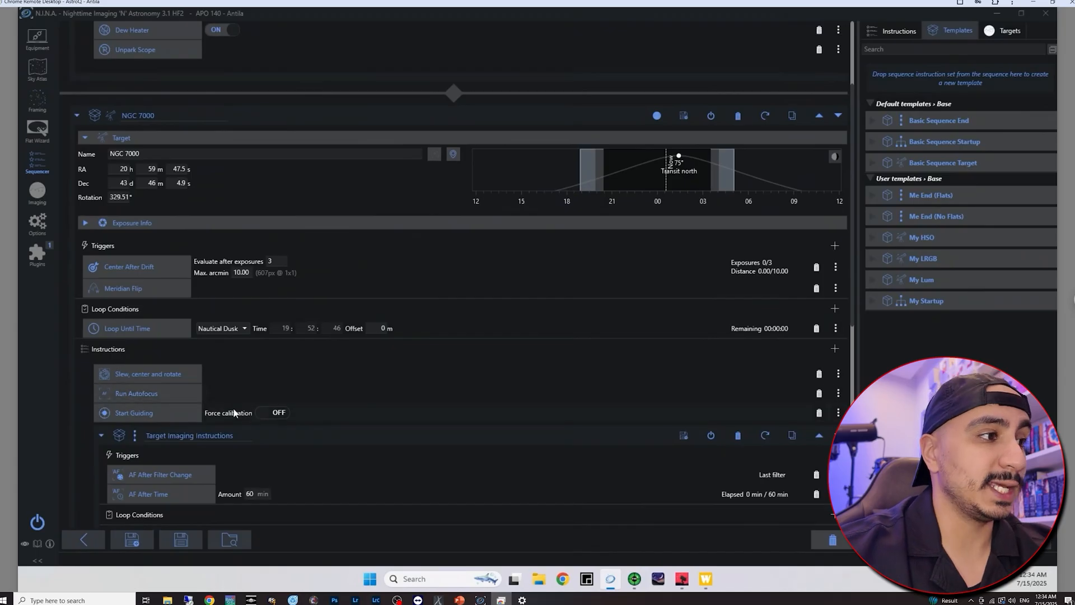
scroll(down, 3)
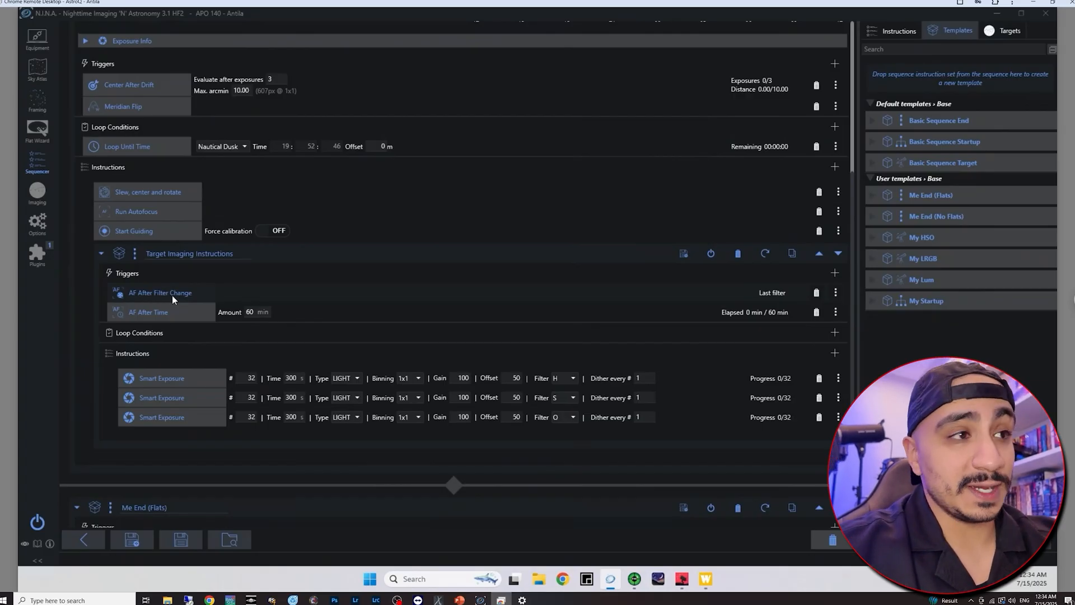
click(85, 32)
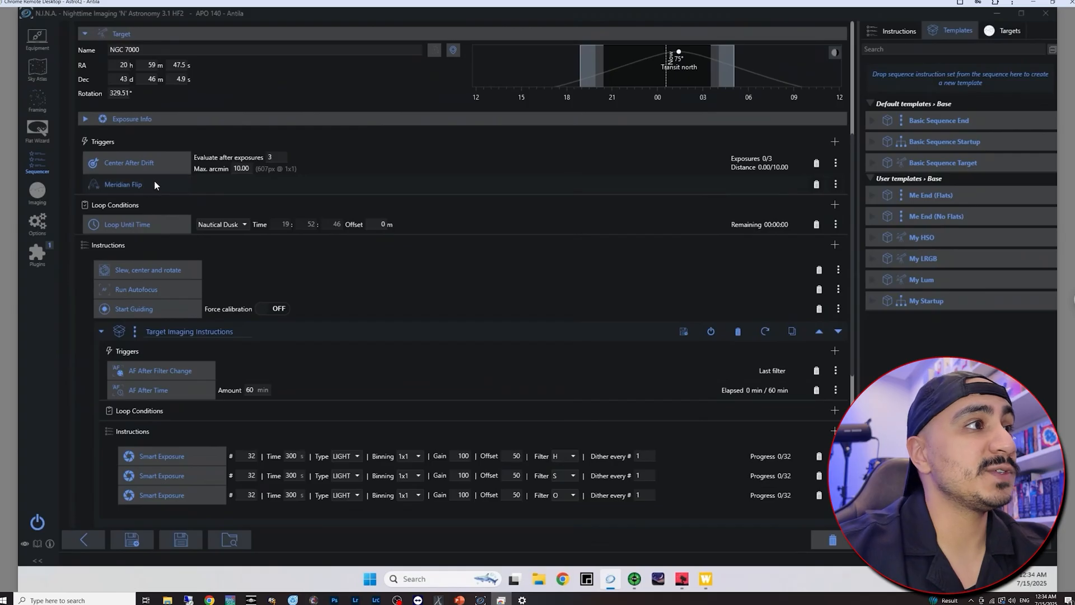
mouse_move(170, 165)
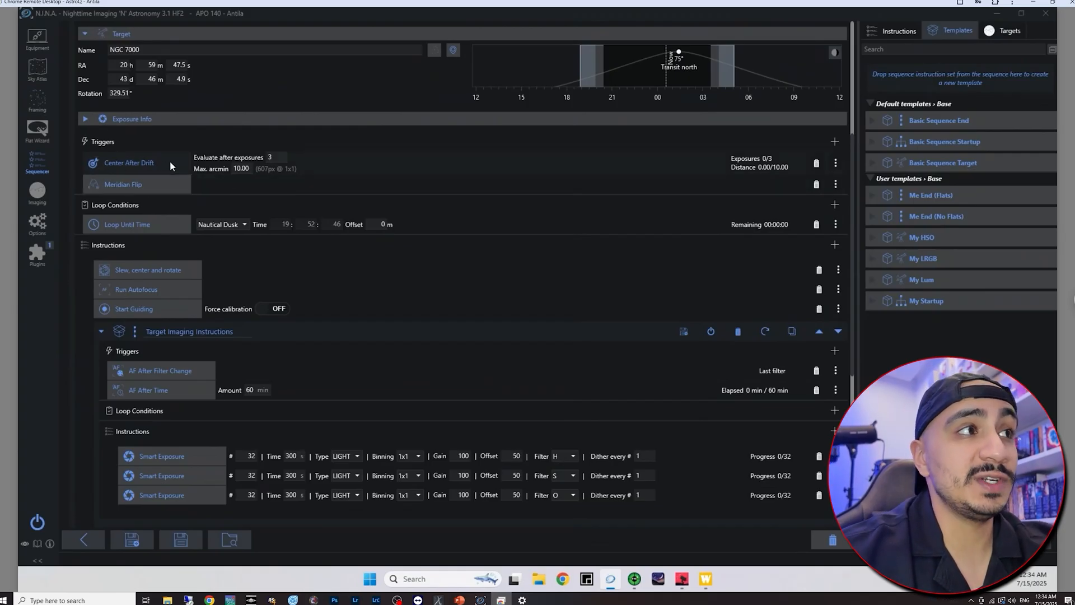
scroll(down, 3)
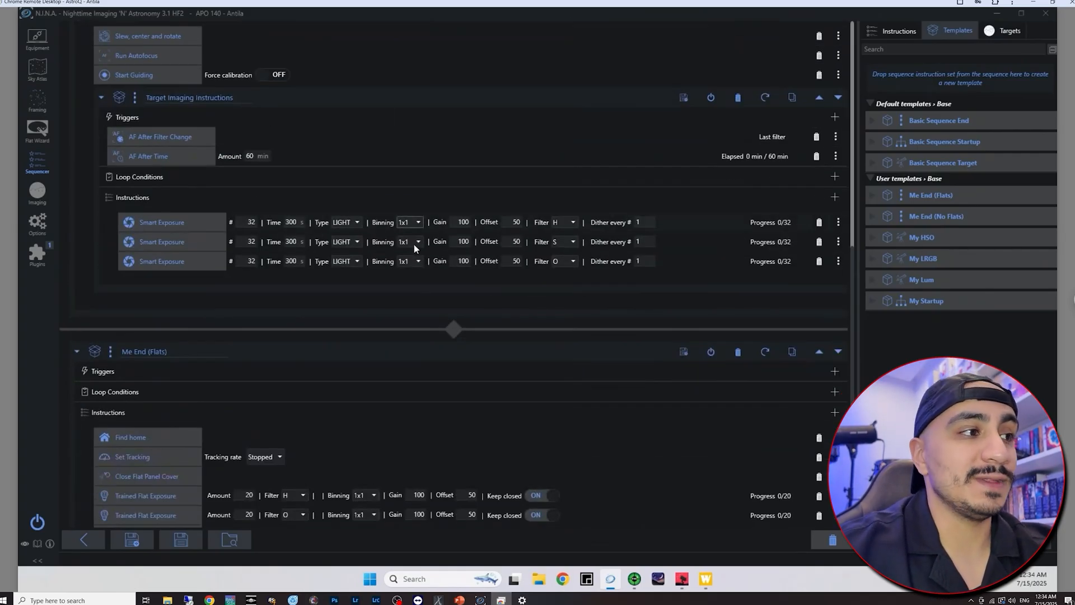
scroll(down, 3)
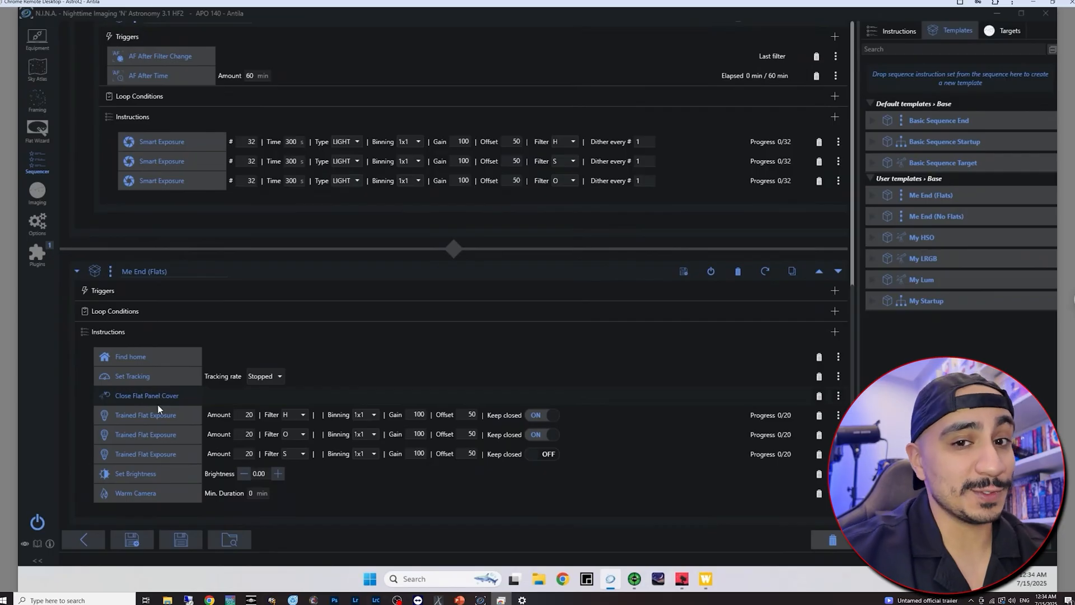
mouse_move(157, 399)
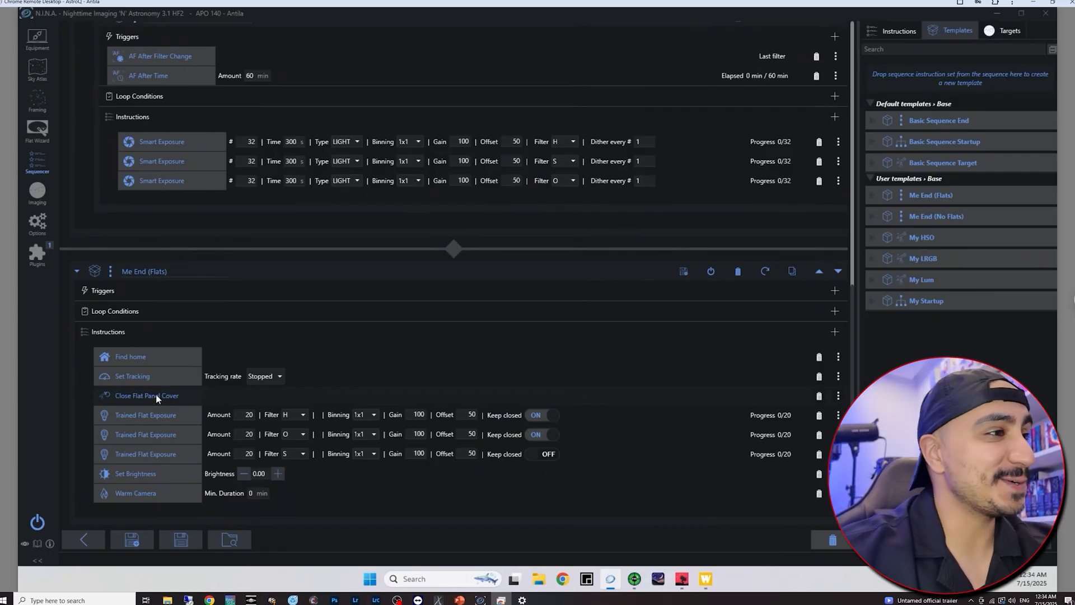
mouse_move(175, 459)
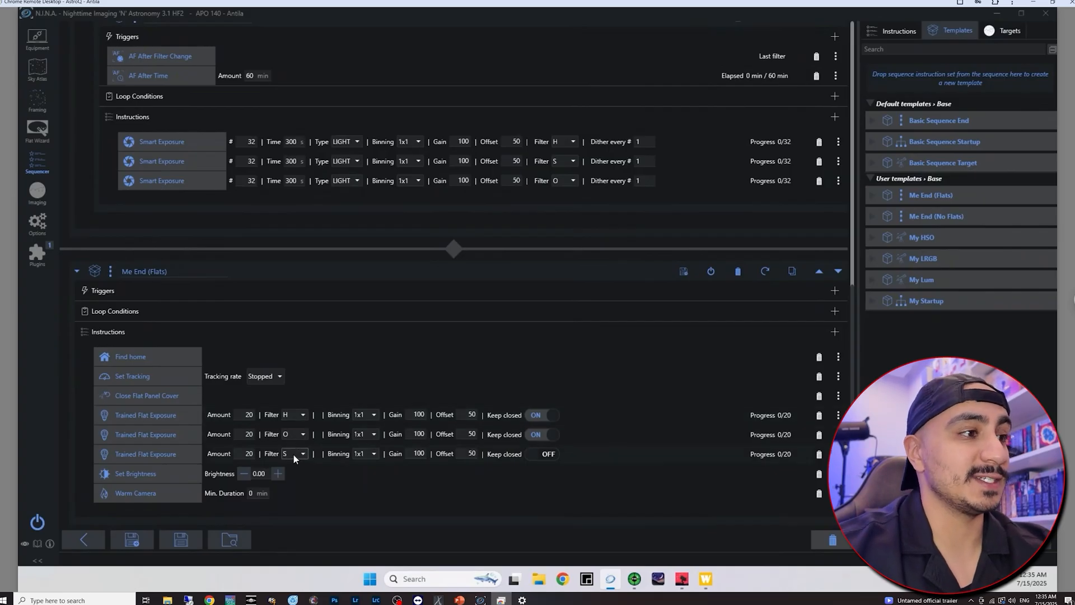
mouse_move(183, 481)
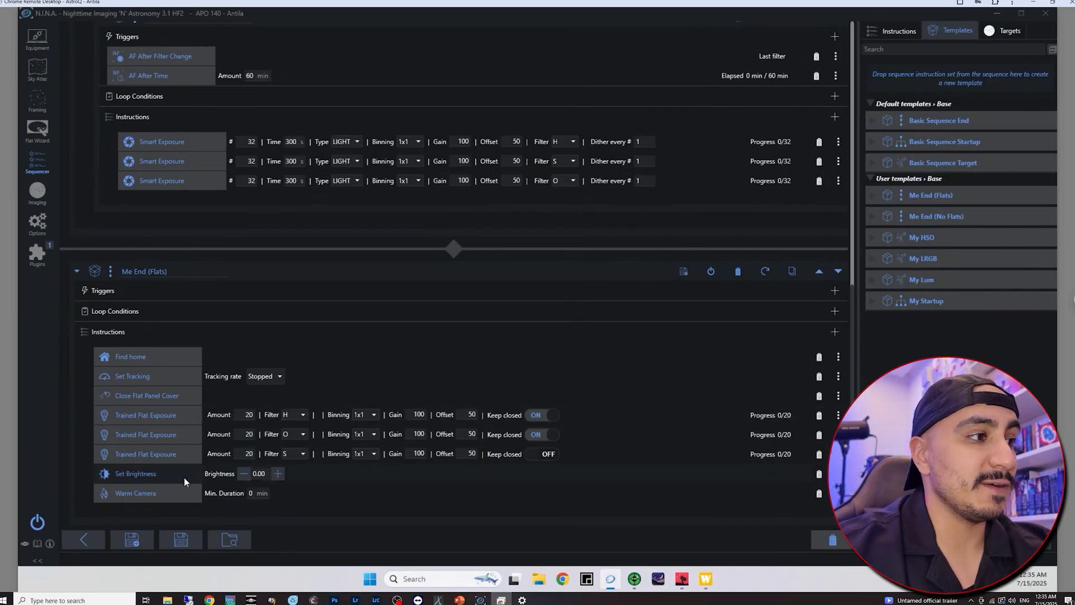
mouse_move(227, 478)
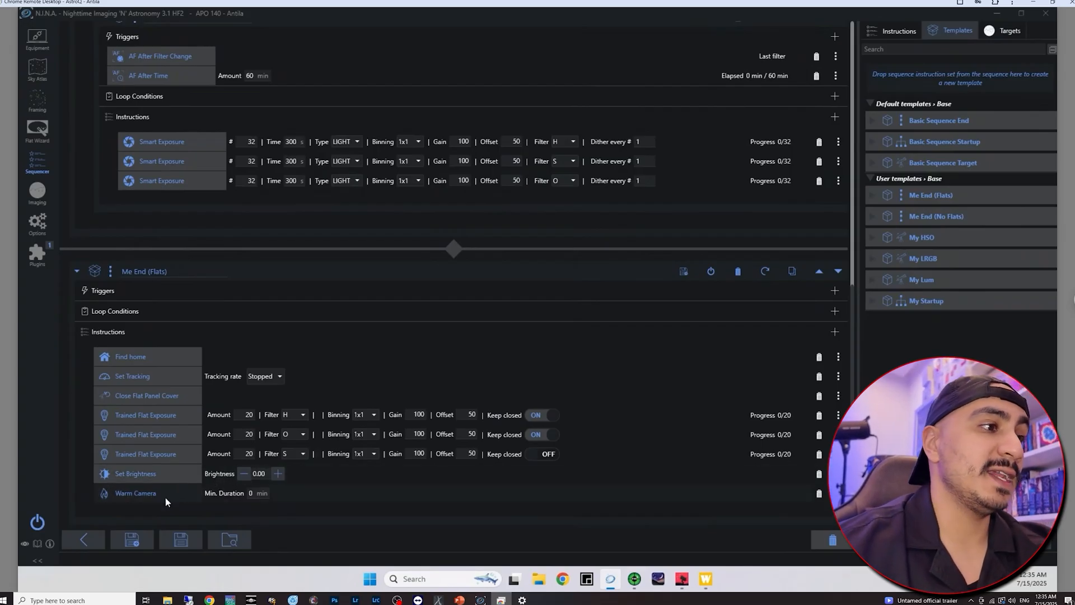
mouse_move(307, 468)
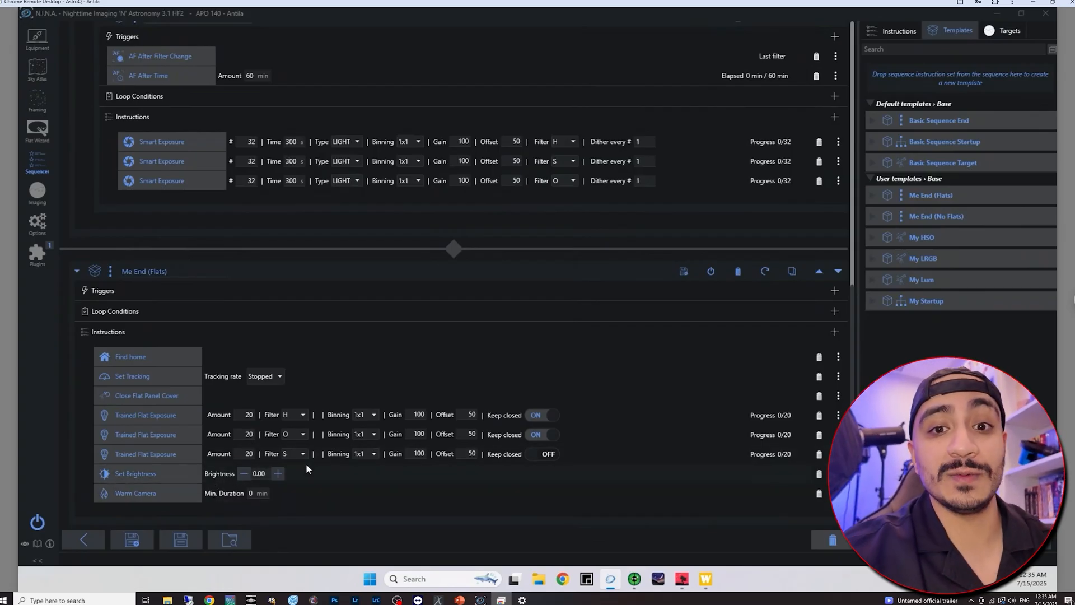